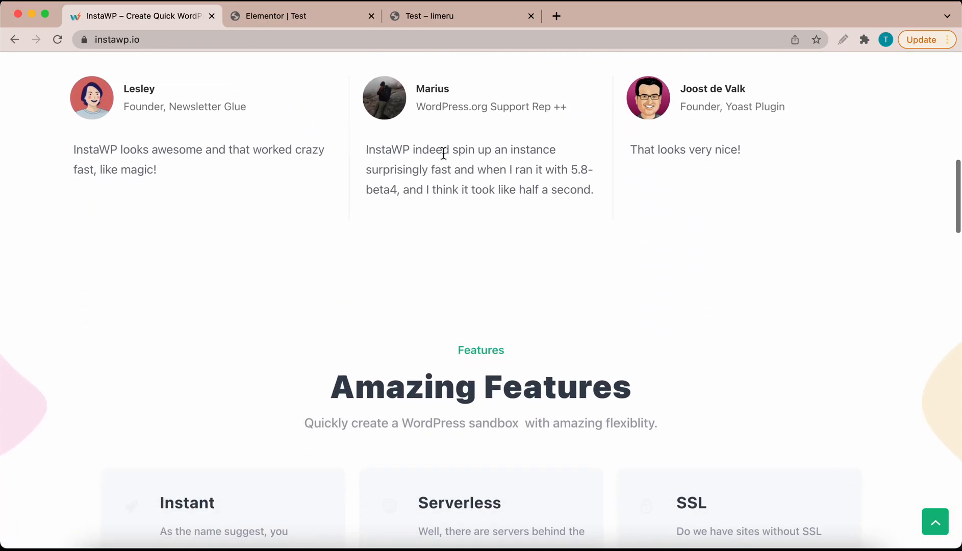
- Add a three-column section to the Elementor page and open a column's settings
{"action": "scroll", "scroll_direction": "down", "scroll_amount": 3}
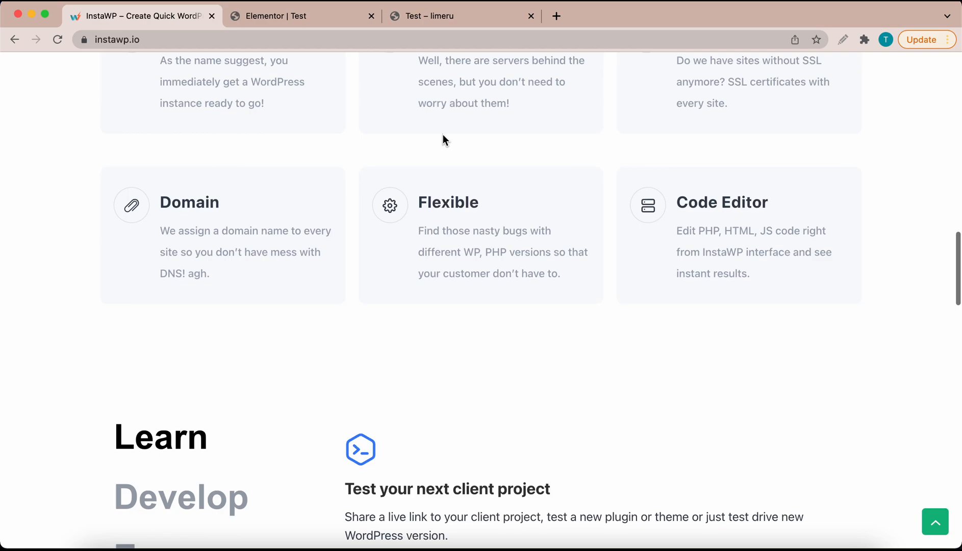
{"action": "scroll", "scroll_direction": "down", "scroll_amount": 3}
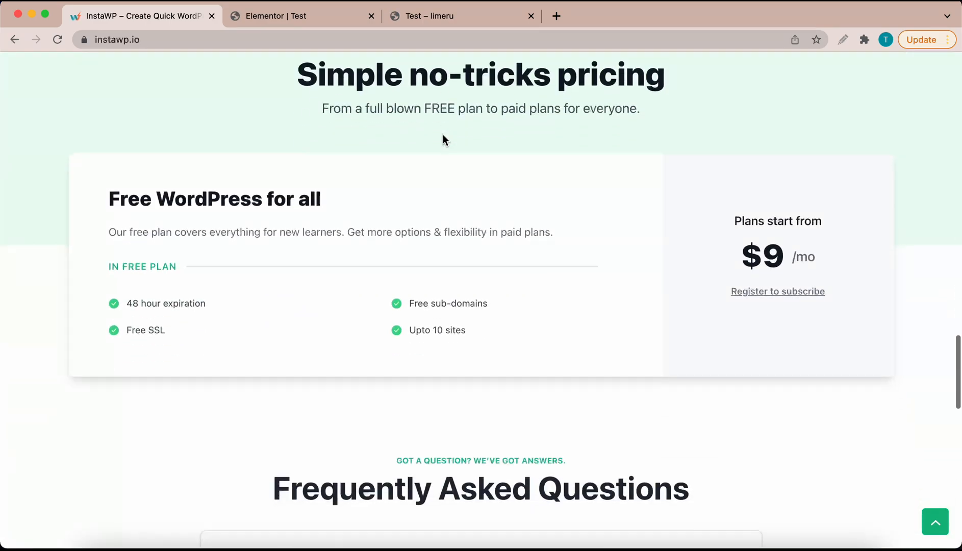
{"action": "left_click", "coordinate": [300, 16]}
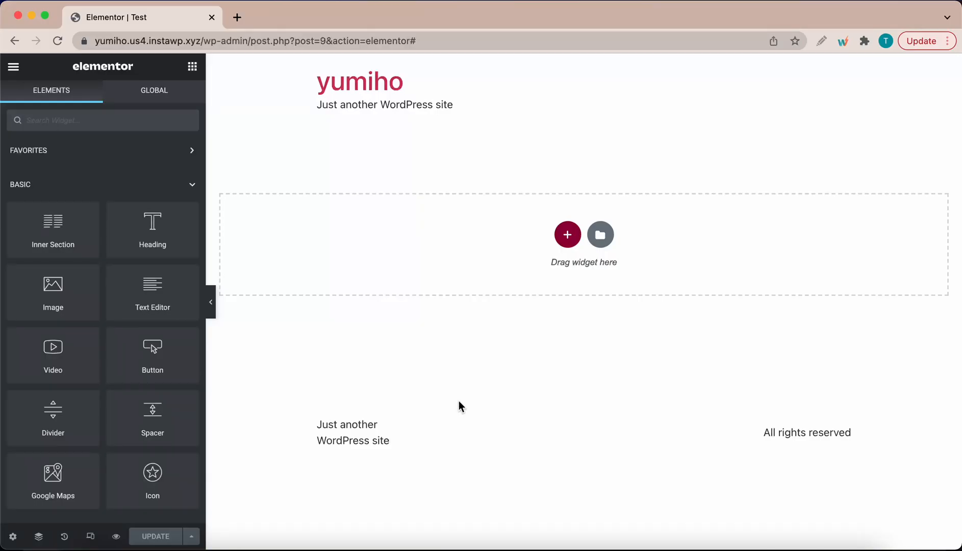
{"action": "mouse_move", "coordinate": [325, 260]}
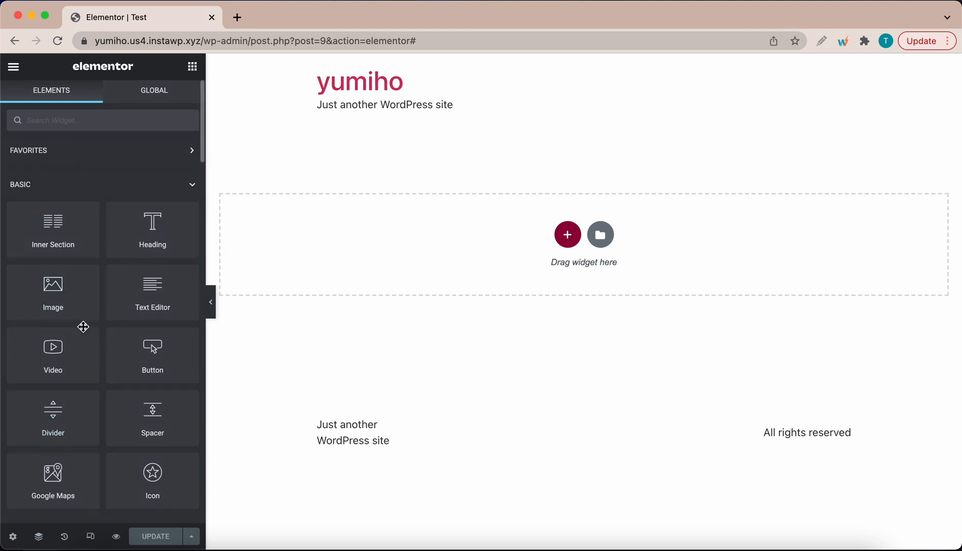
{"action": "scroll", "scroll_direction": "down", "scroll_amount": 3}
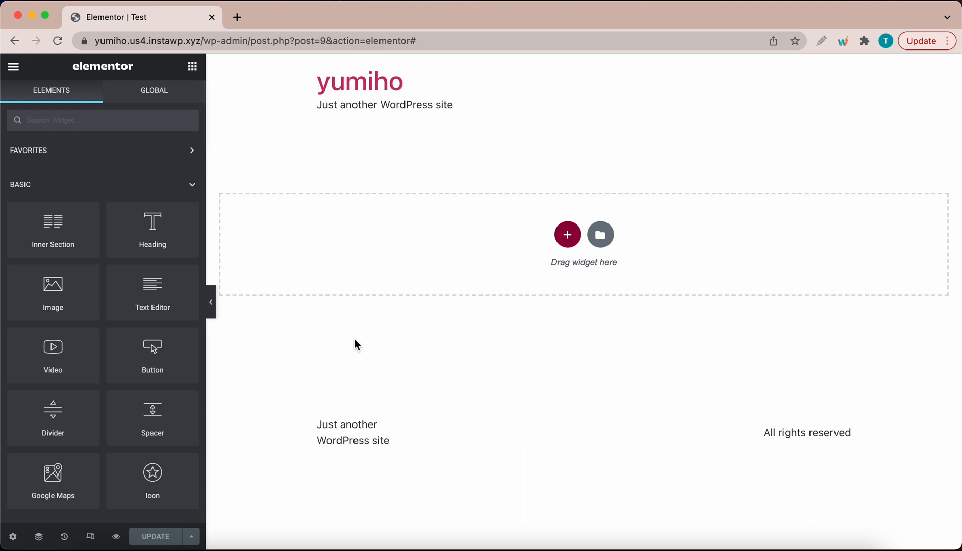
{"action": "left_click", "coordinate": [567, 234]}
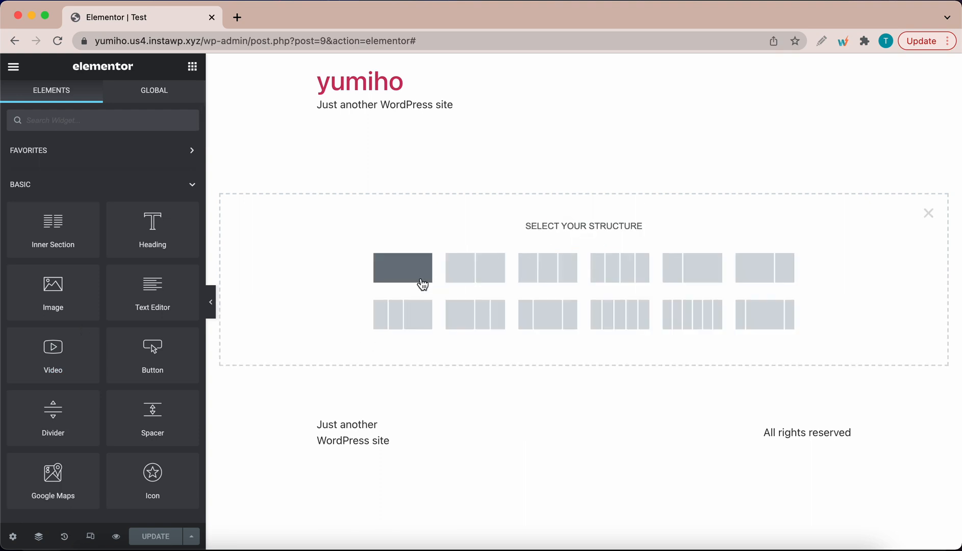
{"action": "left_click", "coordinate": [403, 268]}
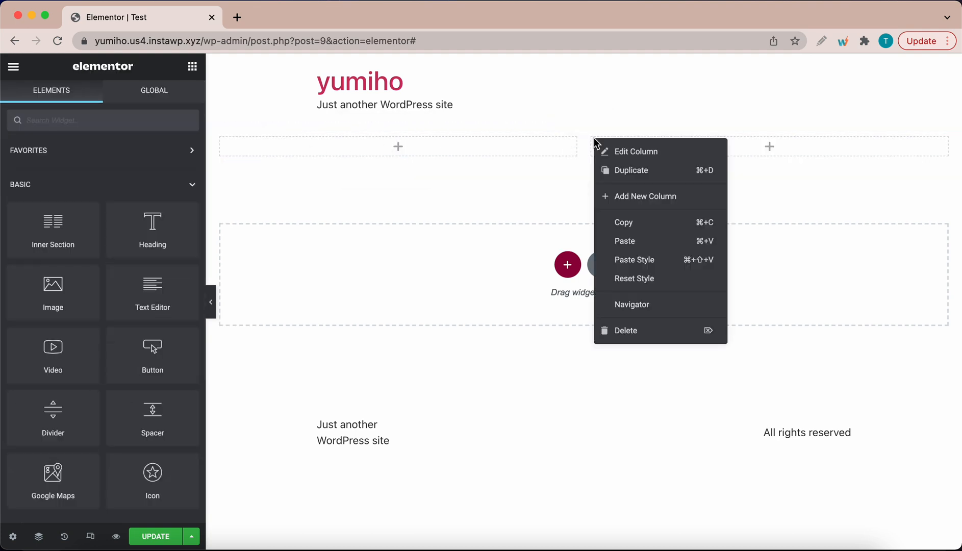
{"action": "left_click", "coordinate": [637, 152]}
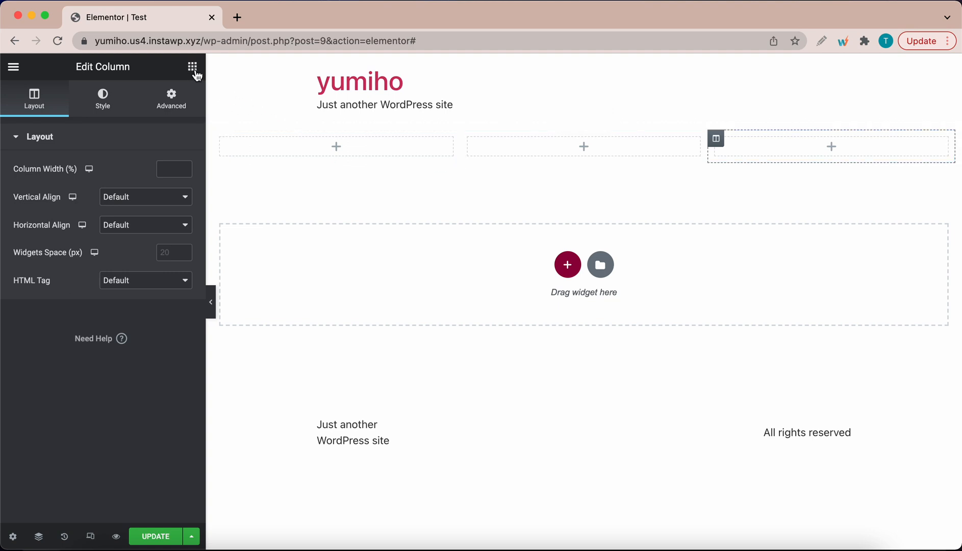
{"action": "left_click", "coordinate": [192, 67]}
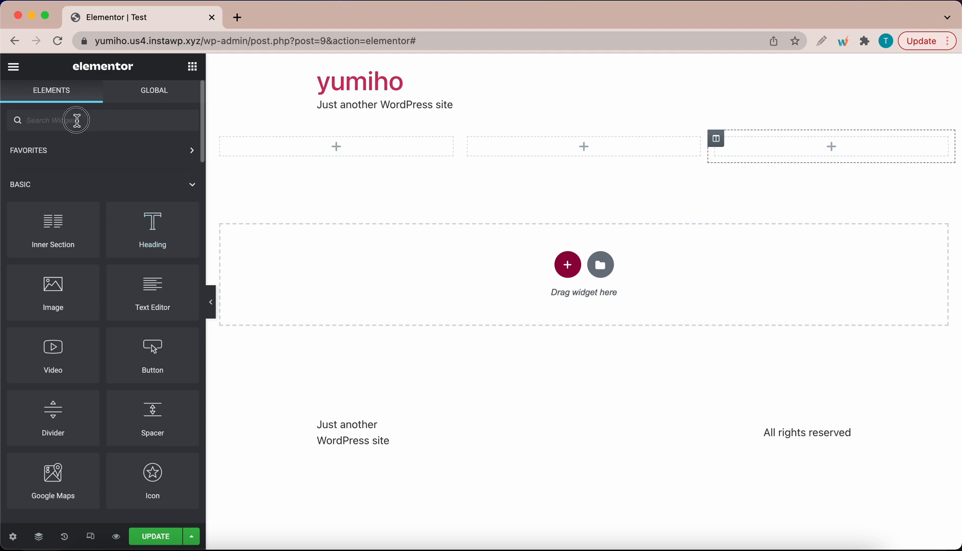
{"action": "type", "text": "test"}
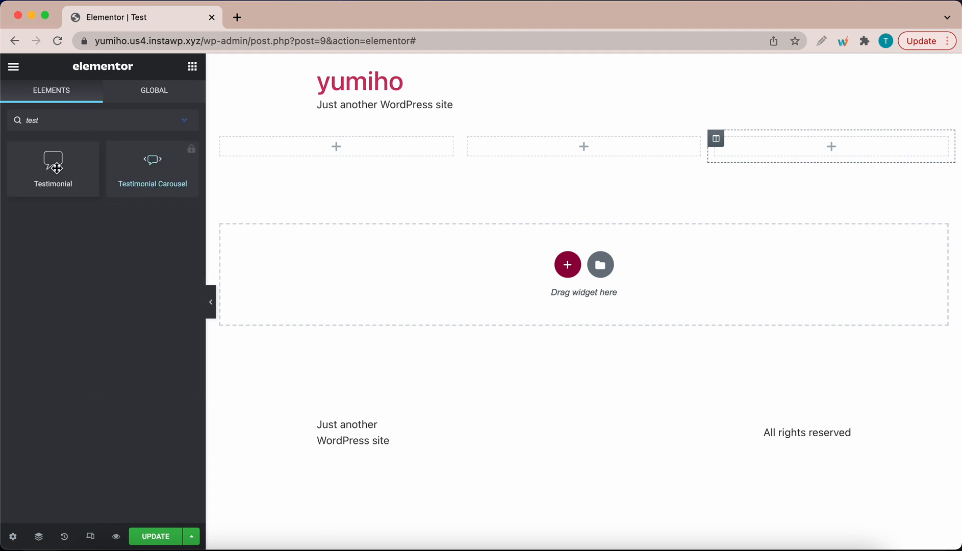
{"action": "left_click_drag", "start_coordinate": [53, 166], "coordinate": [335, 146]}
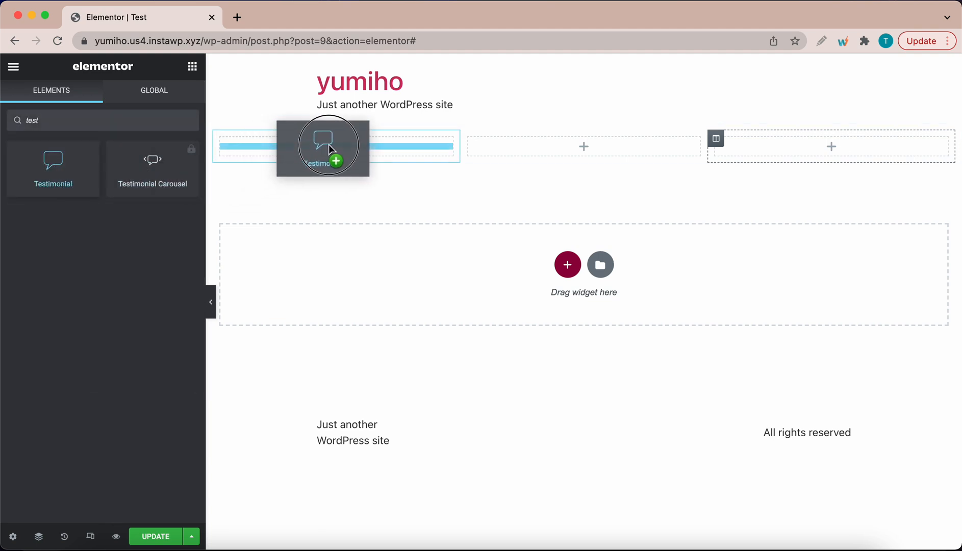
{"action": "left_click_drag", "start_coordinate": [328, 146], "coordinate": [331, 146]}
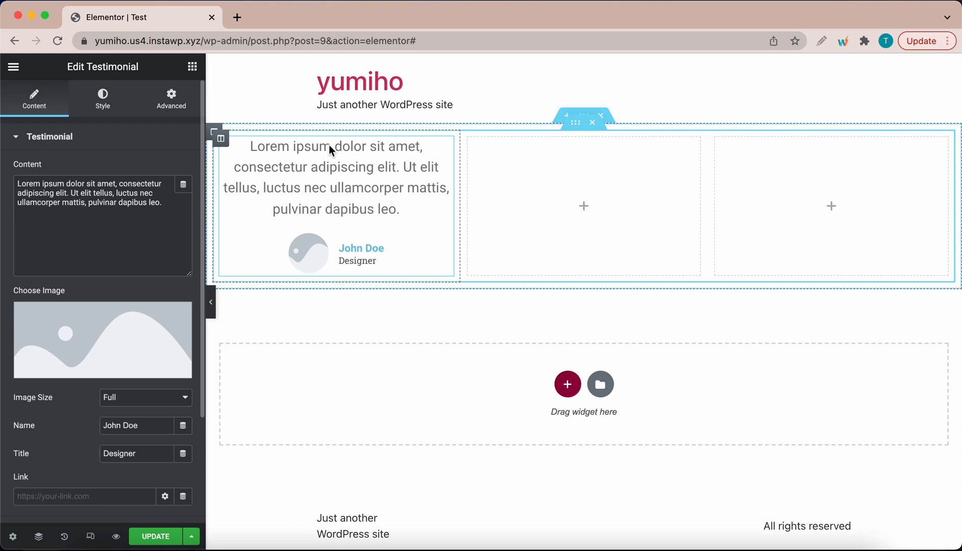
{"action": "mouse_move", "coordinate": [408, 204]}
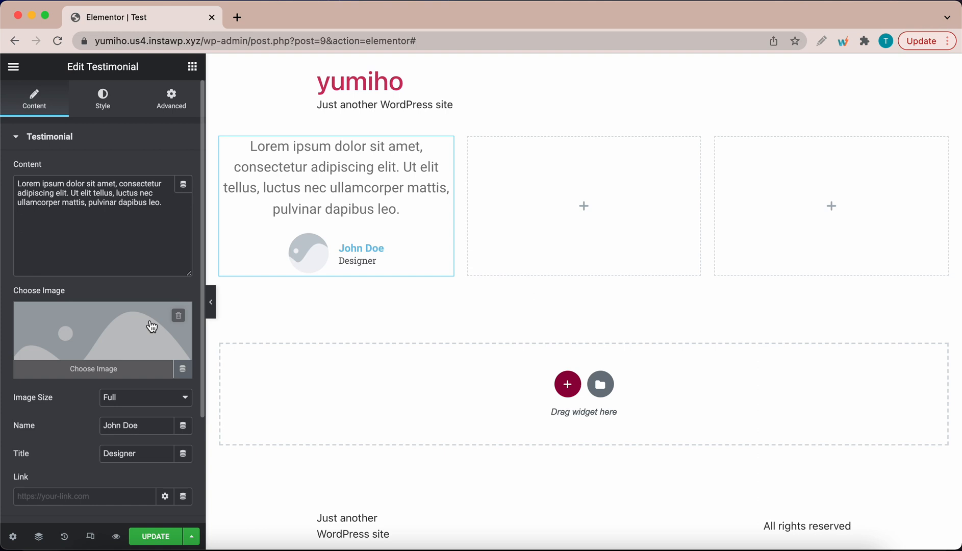
{"action": "left_click", "coordinate": [103, 332]}
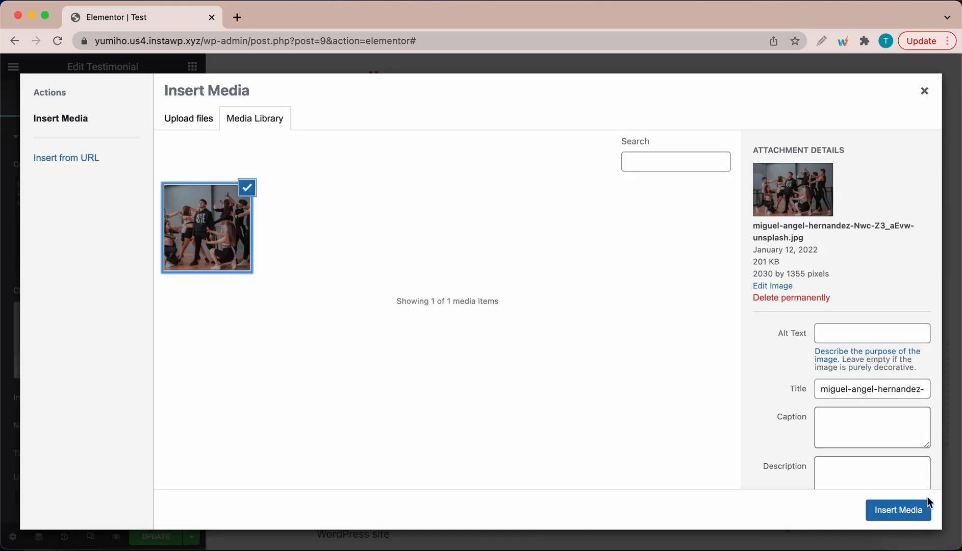
{"action": "left_click", "coordinate": [899, 510]}
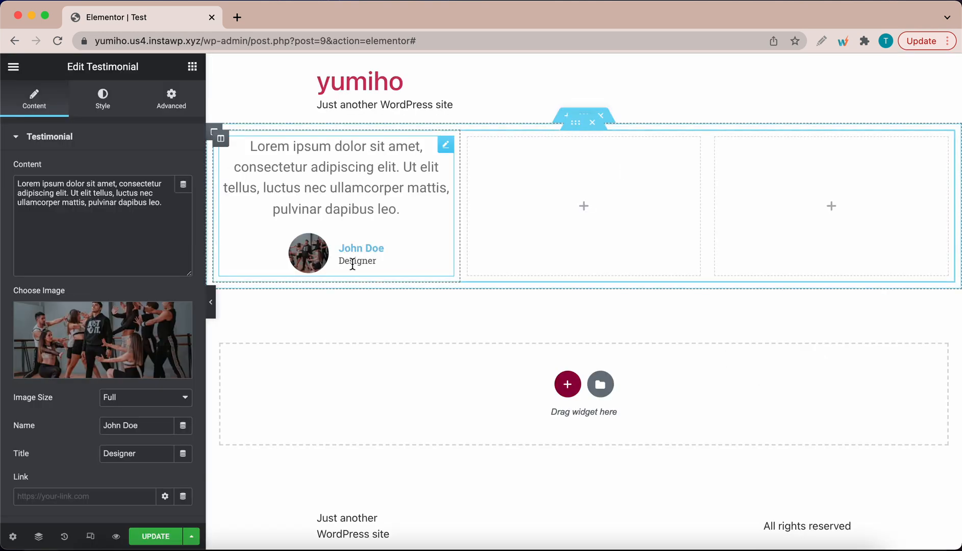
{"action": "mouse_move", "coordinate": [397, 154]}
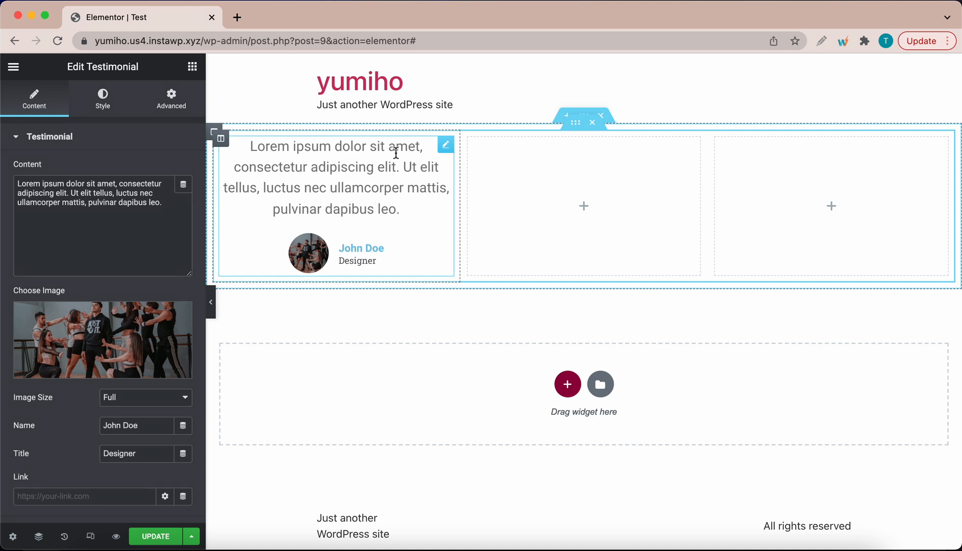
{"action": "mouse_move", "coordinate": [430, 161]}
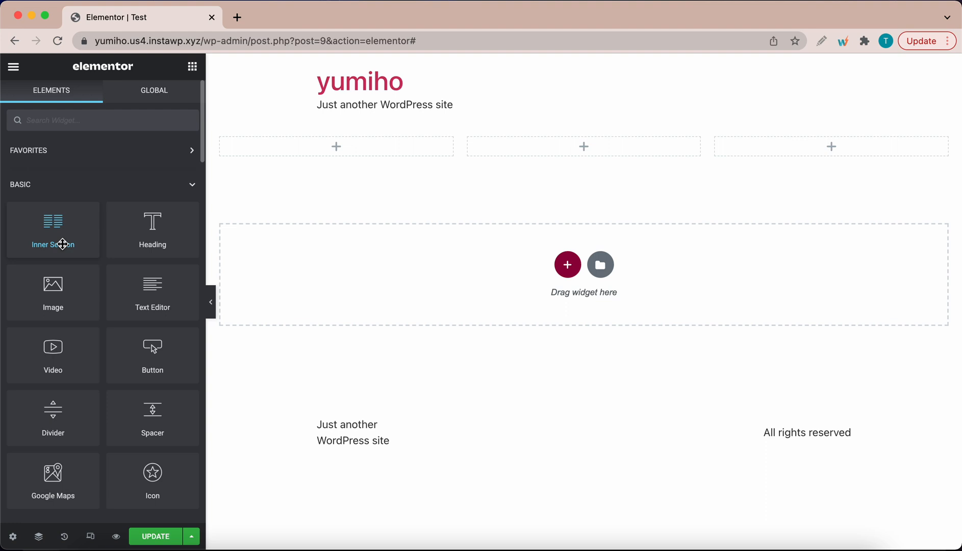
- Drop a Text Editor into column one with centred, darker, lighter-weight text
{"action": "left_click_drag", "start_coordinate": [152, 286], "coordinate": [372, 146]}
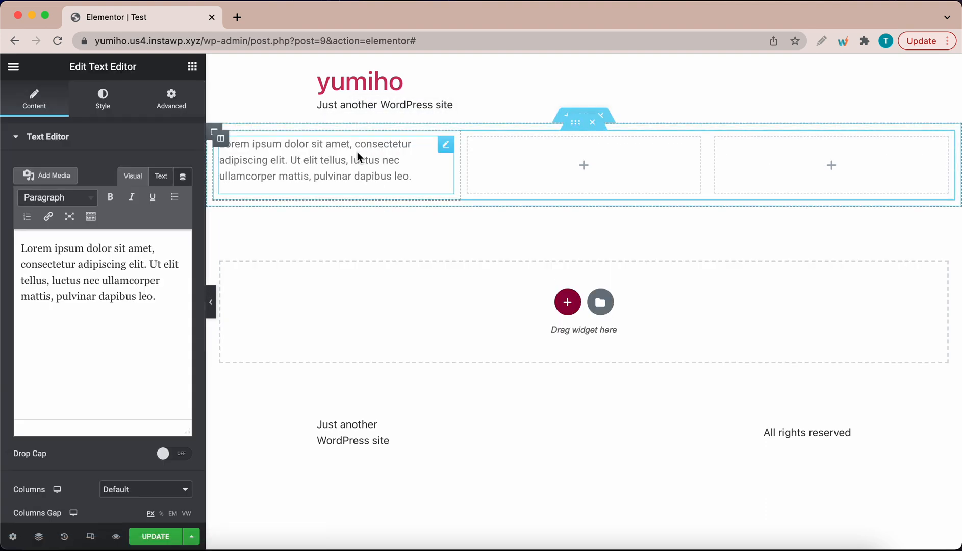
{"action": "left_click", "coordinate": [102, 99]}
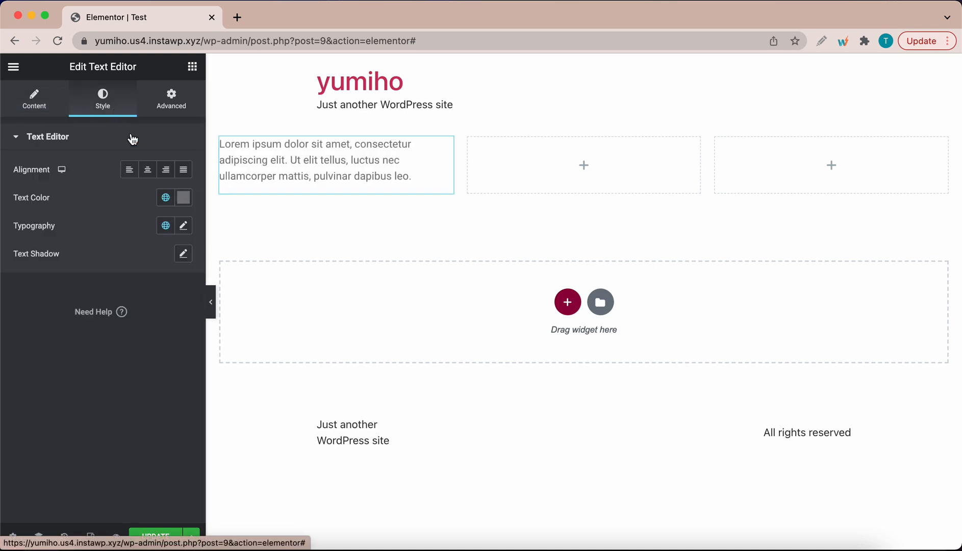
{"action": "left_click", "coordinate": [147, 170]}
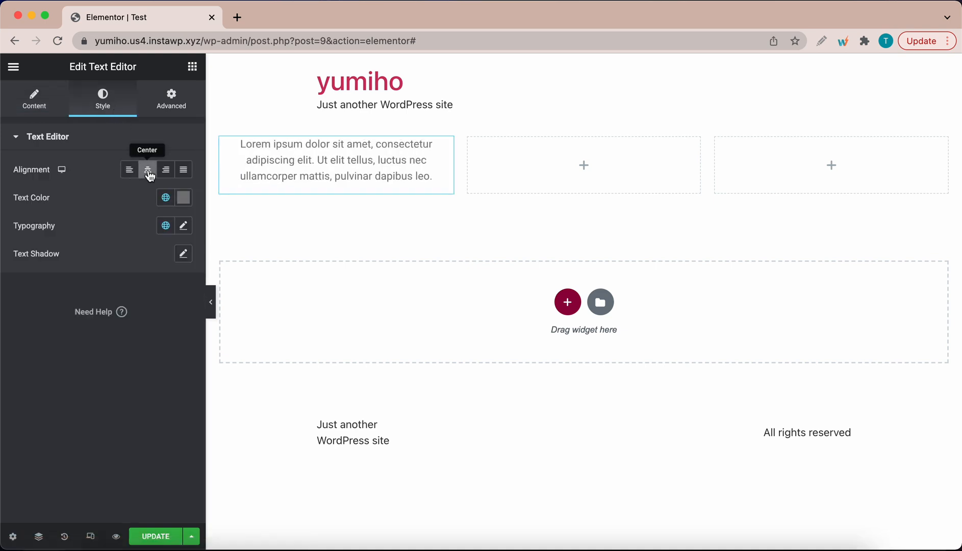
{"action": "left_click", "coordinate": [183, 198]}
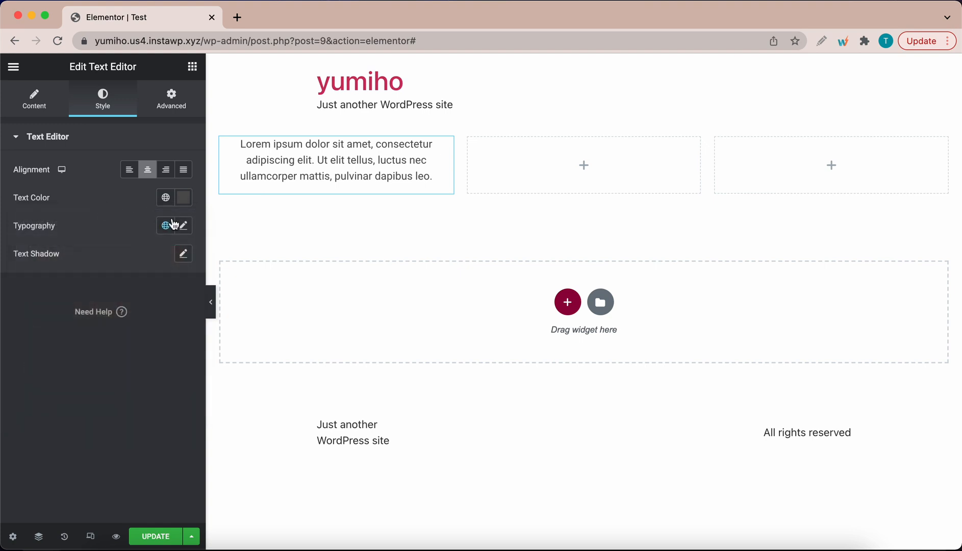
{"action": "left_click", "coordinate": [182, 225]}
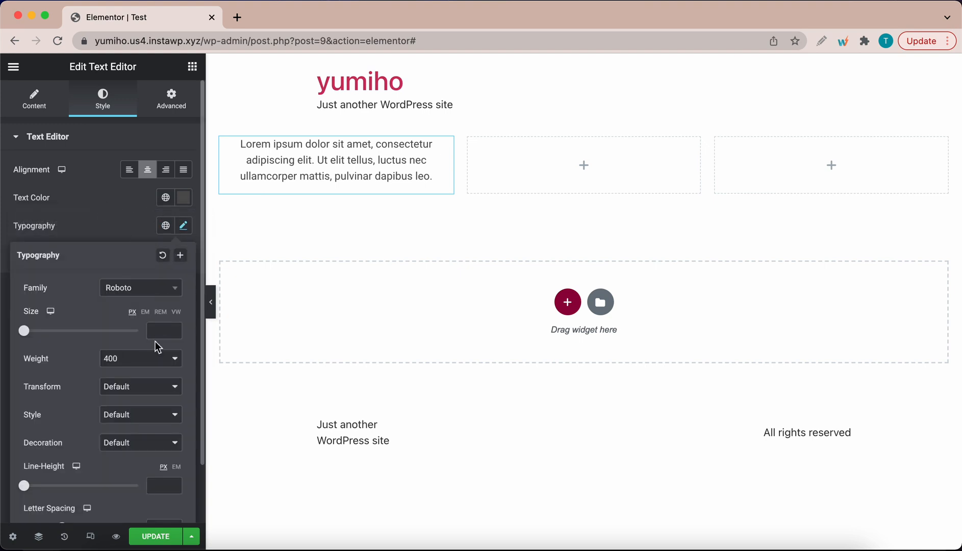
{"action": "left_click", "coordinate": [140, 358]}
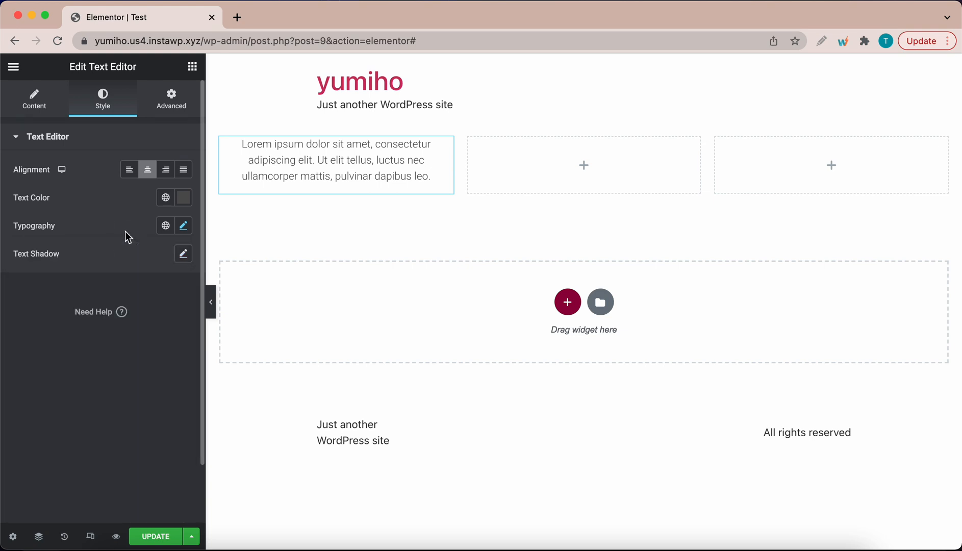
{"action": "mouse_move", "coordinate": [161, 192]}
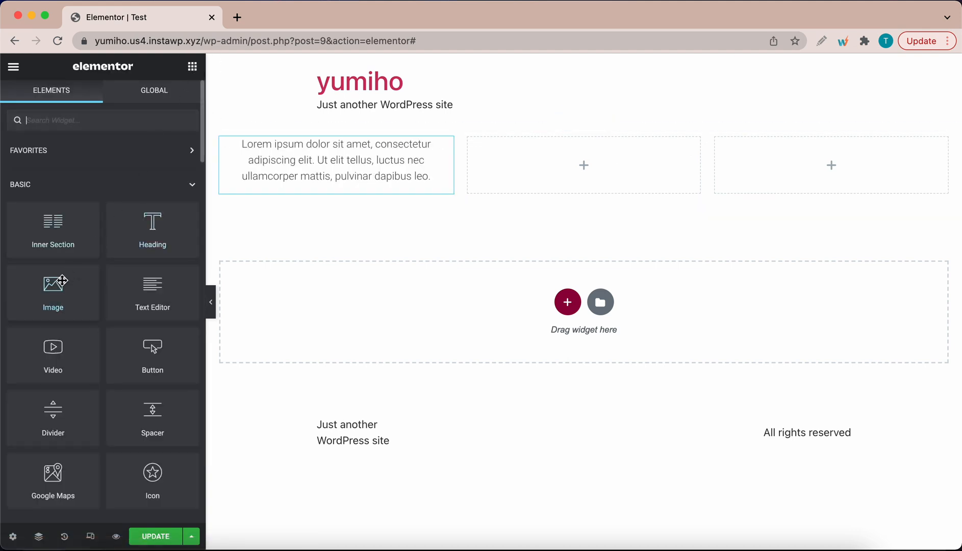
- Place a thumbnail-size image below the paragraph in column one
{"action": "left_click_drag", "start_coordinate": [52, 284], "coordinate": [330, 199]}
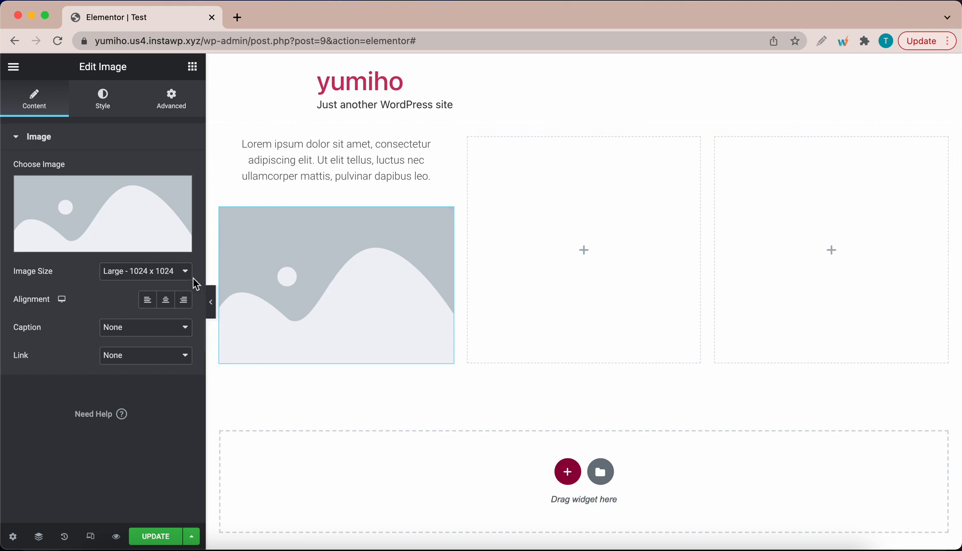
{"action": "left_click", "coordinate": [145, 272]}
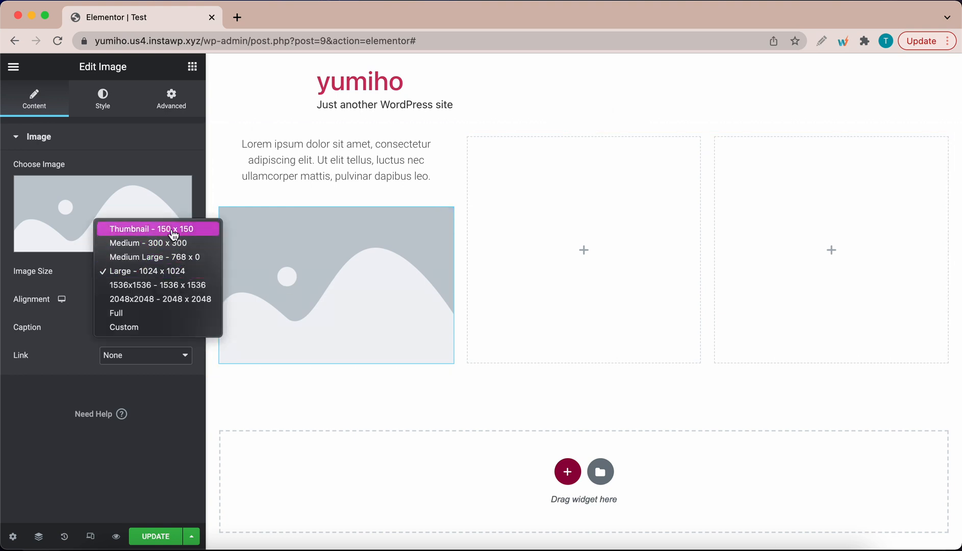
{"action": "left_click", "coordinate": [102, 213]}
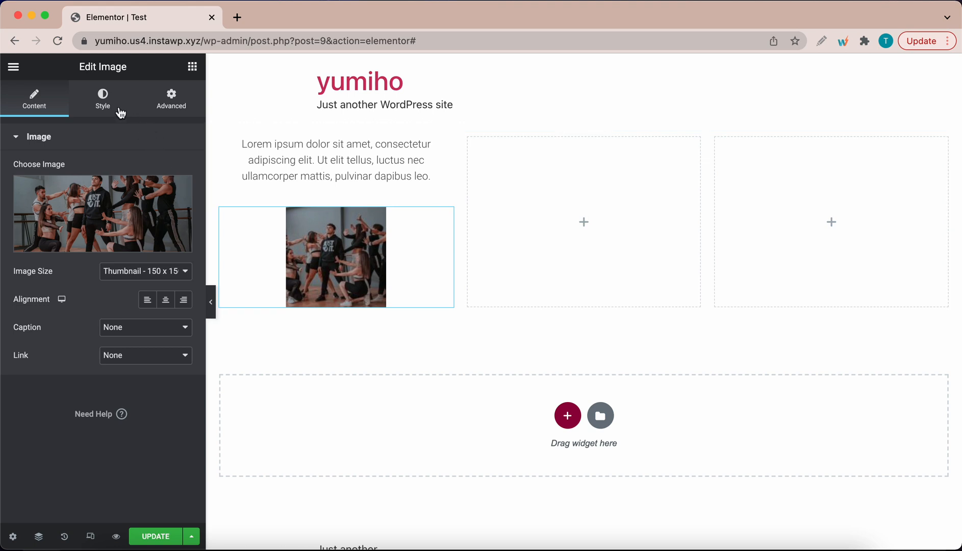
- Set the photo width to 20% and round its corners to 40 px
{"action": "left_click", "coordinate": [103, 99]}
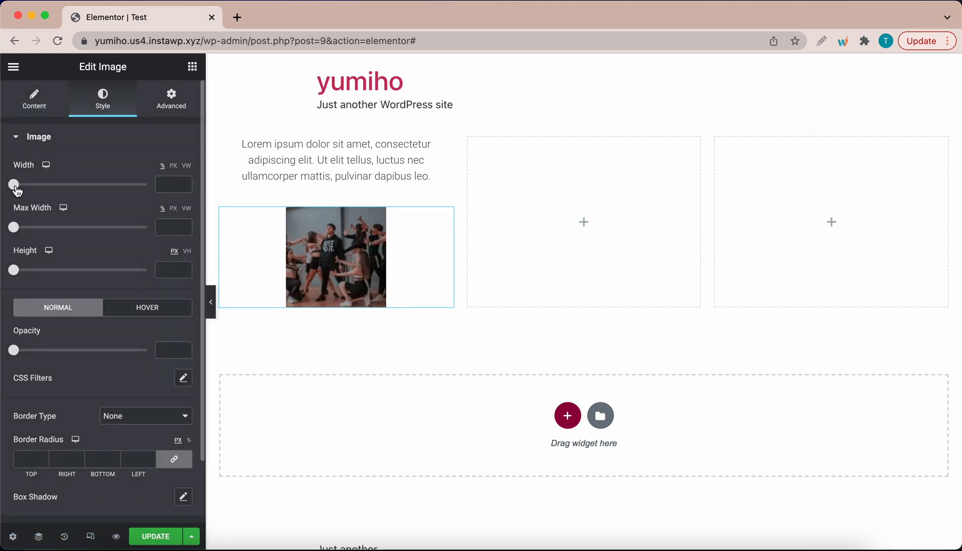
{"action": "left_click_drag", "start_coordinate": [13, 184], "coordinate": [46, 185]}
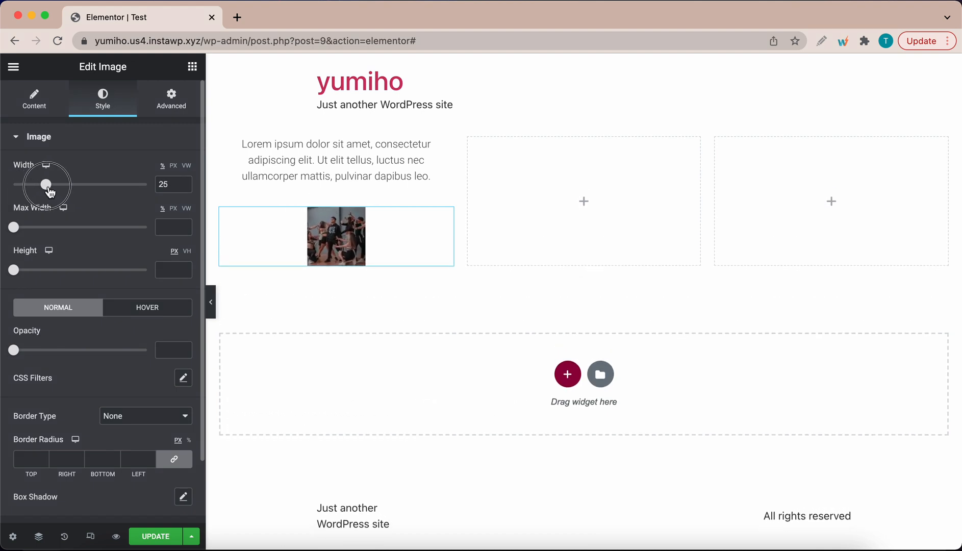
{"action": "left_click_drag", "start_coordinate": [48, 184], "coordinate": [38, 184]}
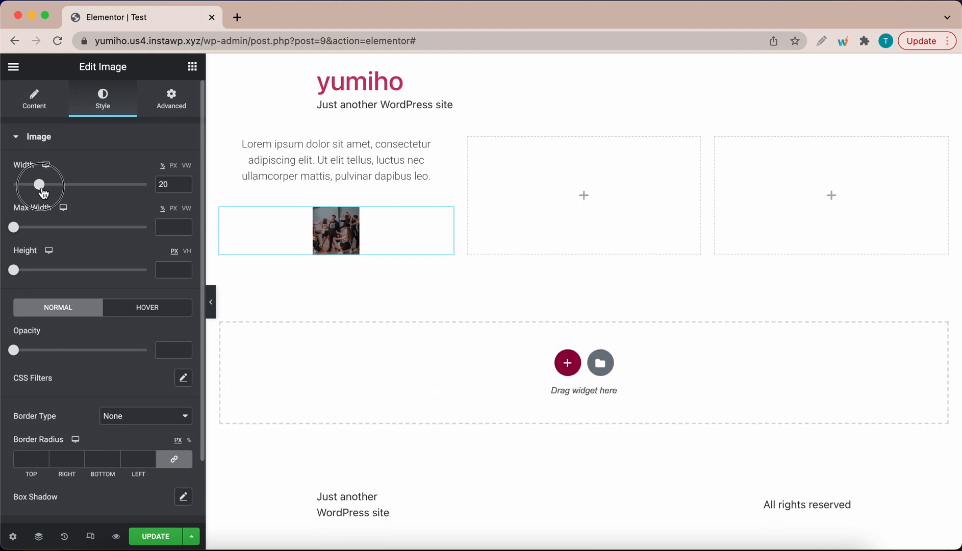
{"action": "mouse_move", "coordinate": [83, 263]}
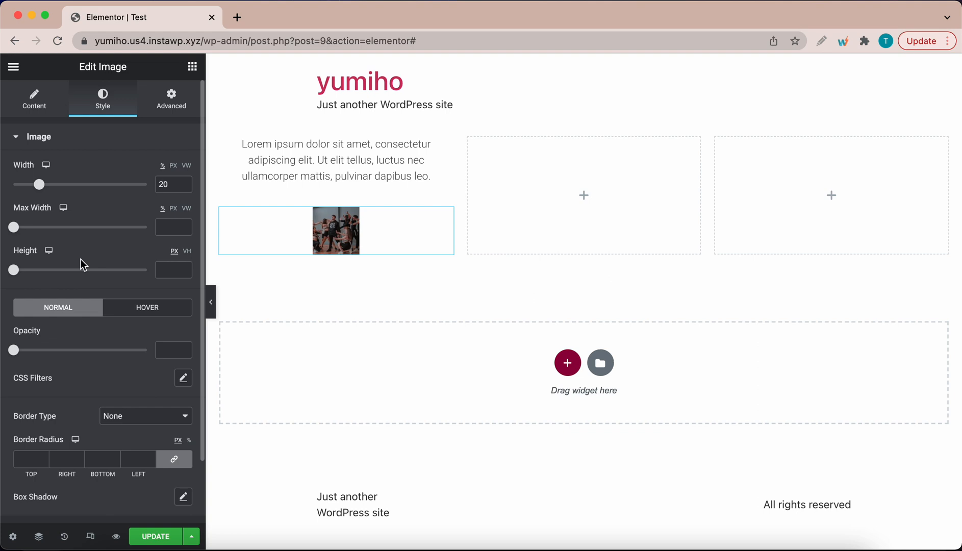
{"action": "scroll", "scroll_direction": "down", "scroll_amount": 3}
{"action": "type", "text": "40"}
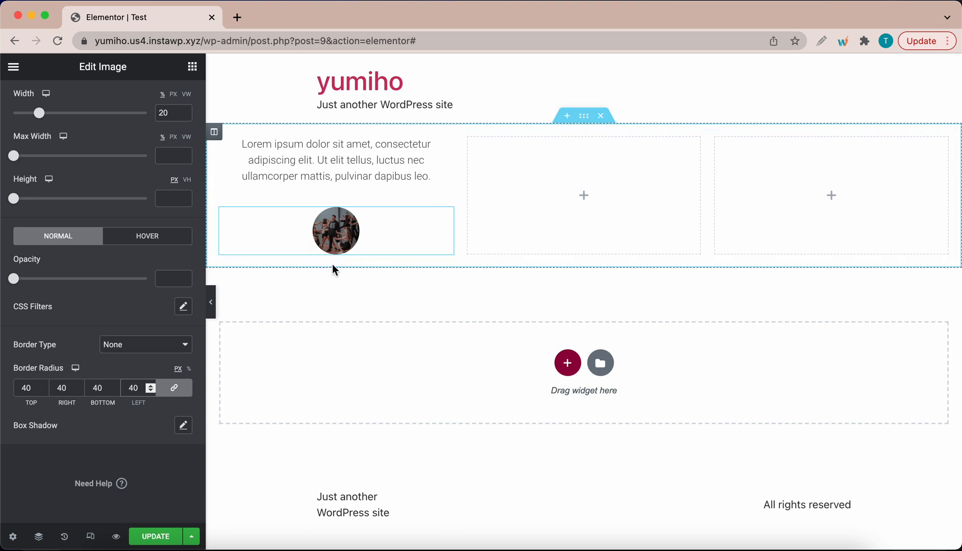
{"action": "mouse_move", "coordinate": [187, 107]}
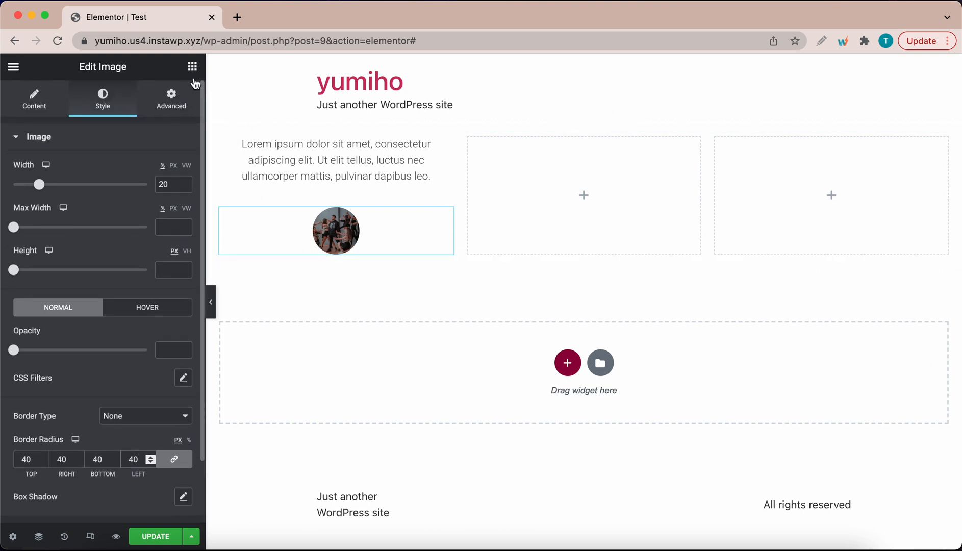
- Add a medium, centred, near-black 'John Doe' heading below the photo
{"action": "left_click", "coordinate": [192, 67]}
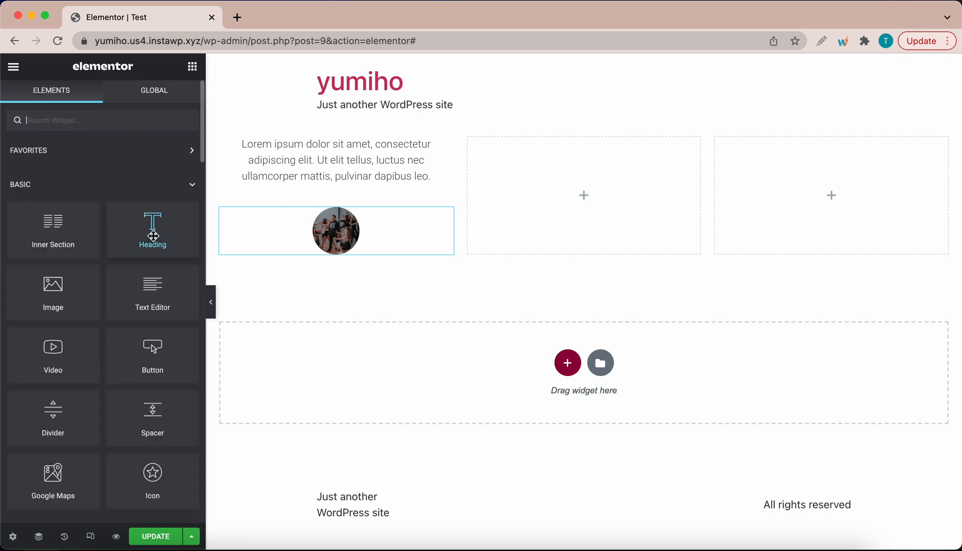
{"action": "left_click_drag", "start_coordinate": [153, 230], "coordinate": [336, 245]}
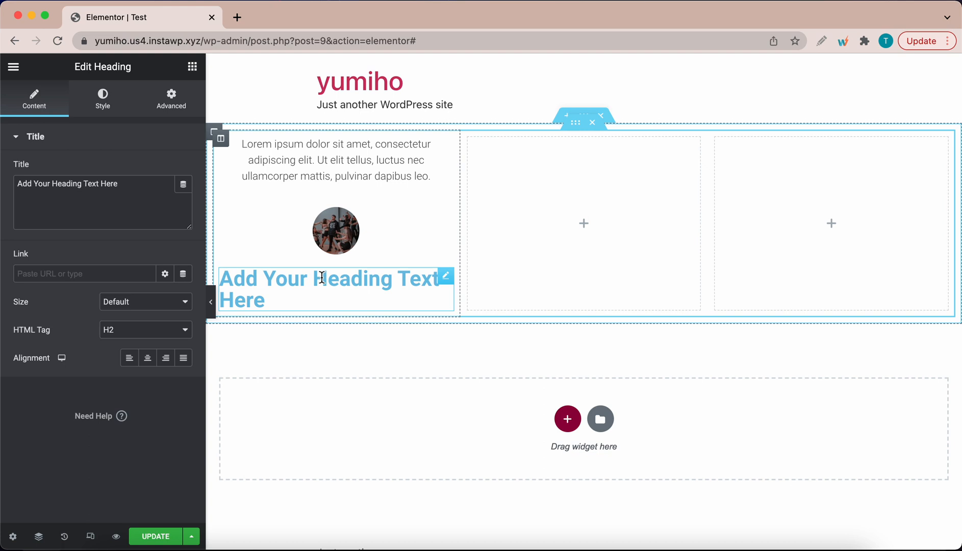
{"action": "mouse_move", "coordinate": [287, 279]}
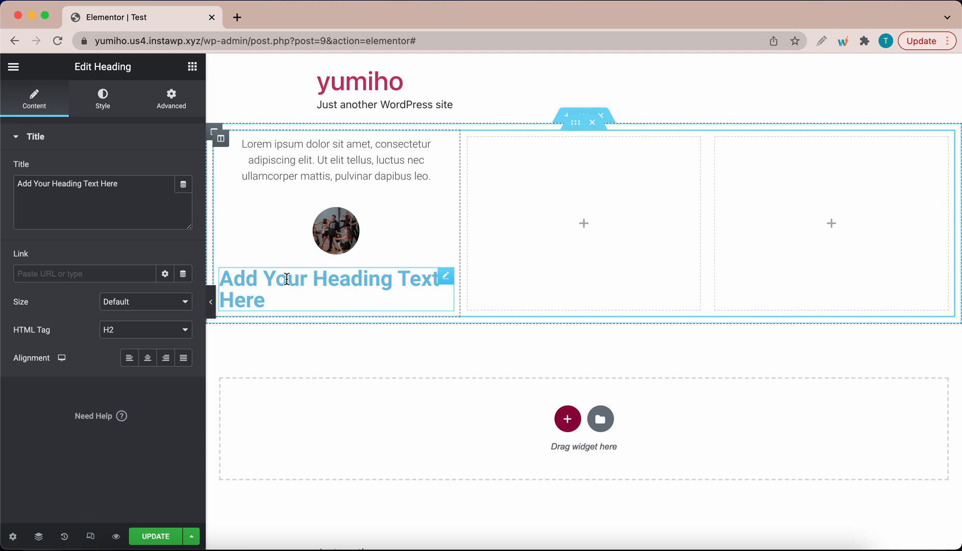
{"action": "mouse_move", "coordinate": [278, 281]}
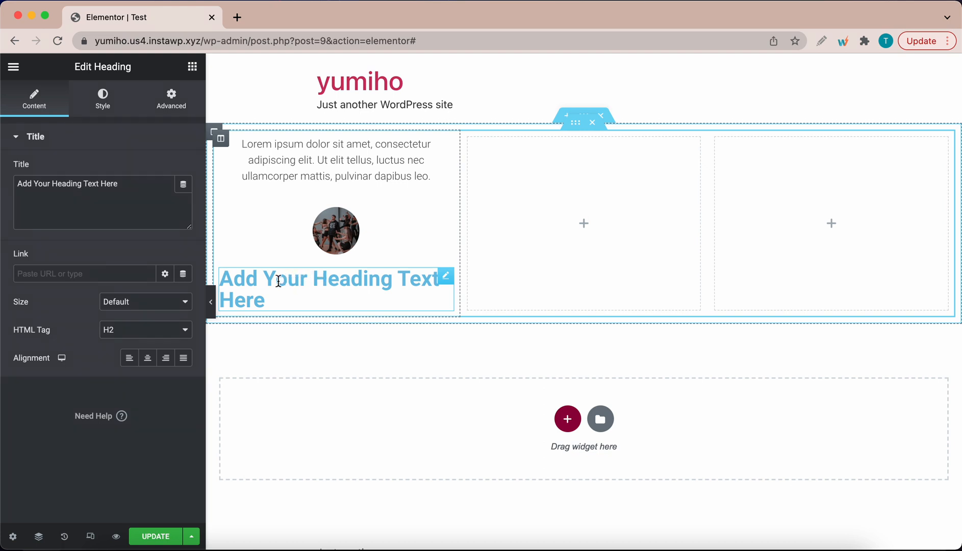
{"action": "left_click", "coordinate": [145, 302]}
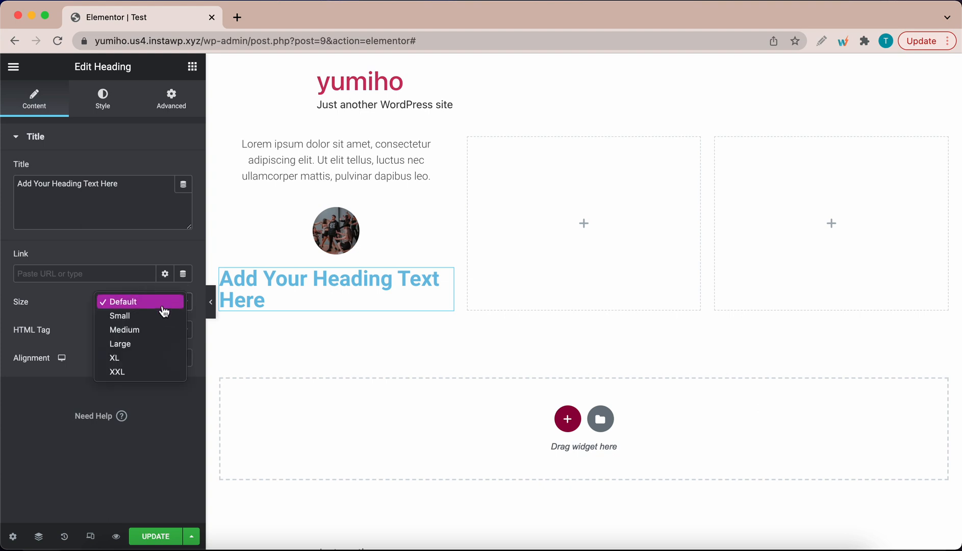
{"action": "mouse_move", "coordinate": [140, 330]}
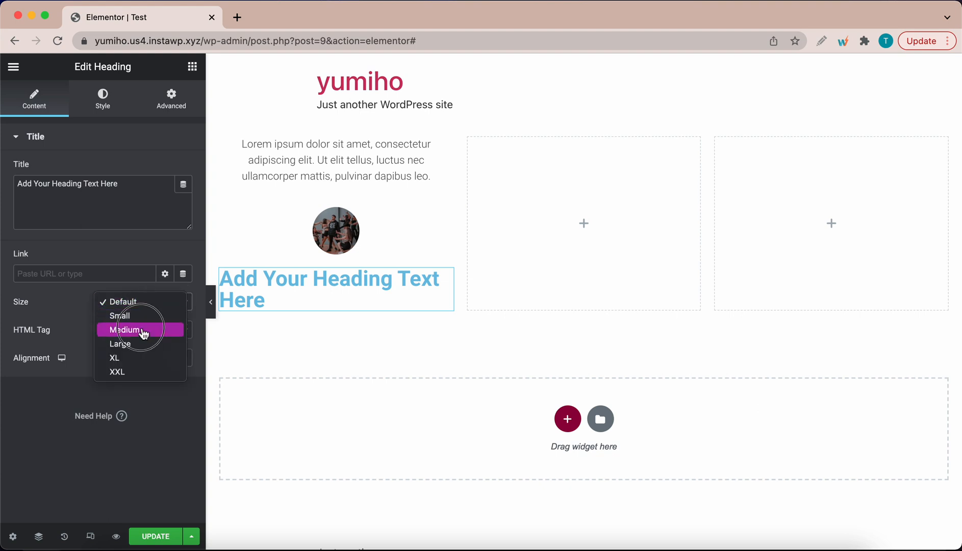
{"action": "left_click", "coordinate": [127, 330]}
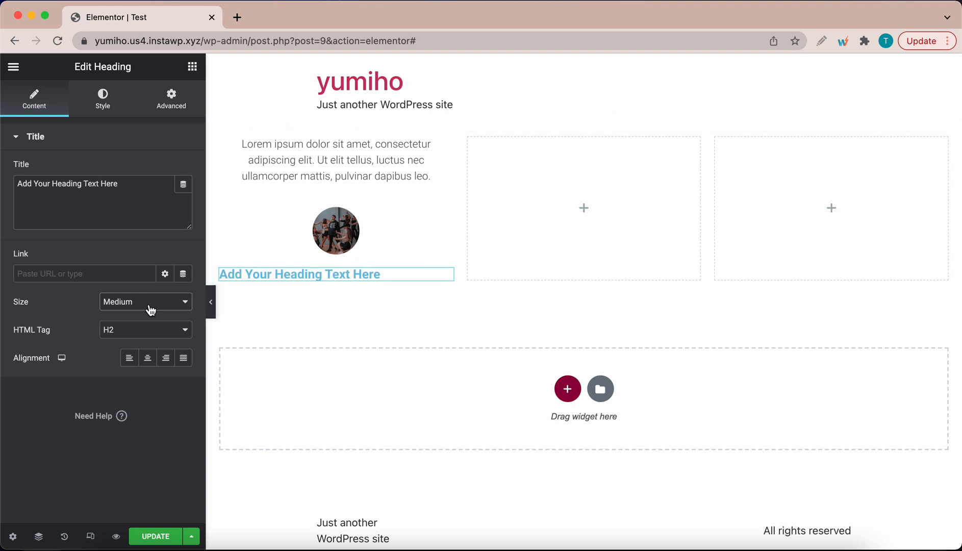
{"action": "mouse_move", "coordinate": [173, 320]}
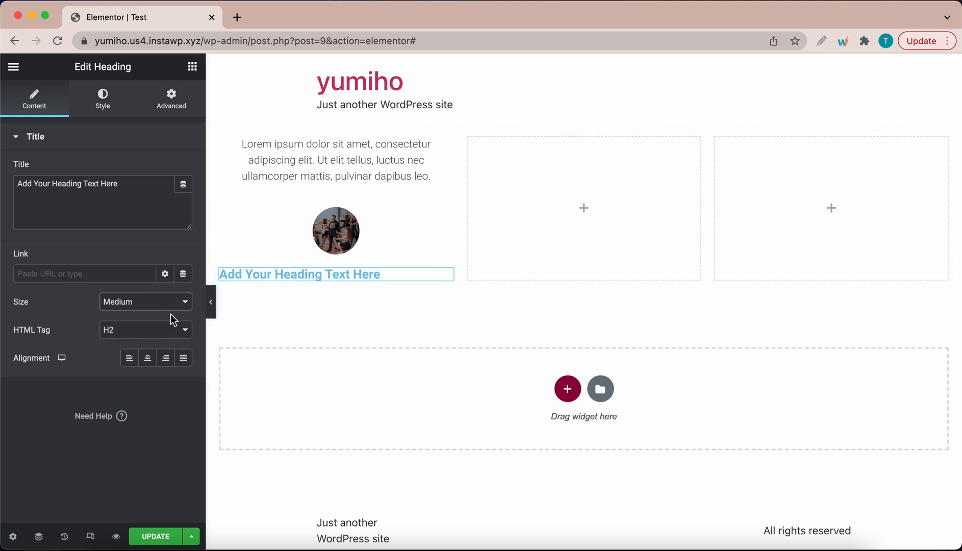
{"action": "left_click", "coordinate": [147, 358]}
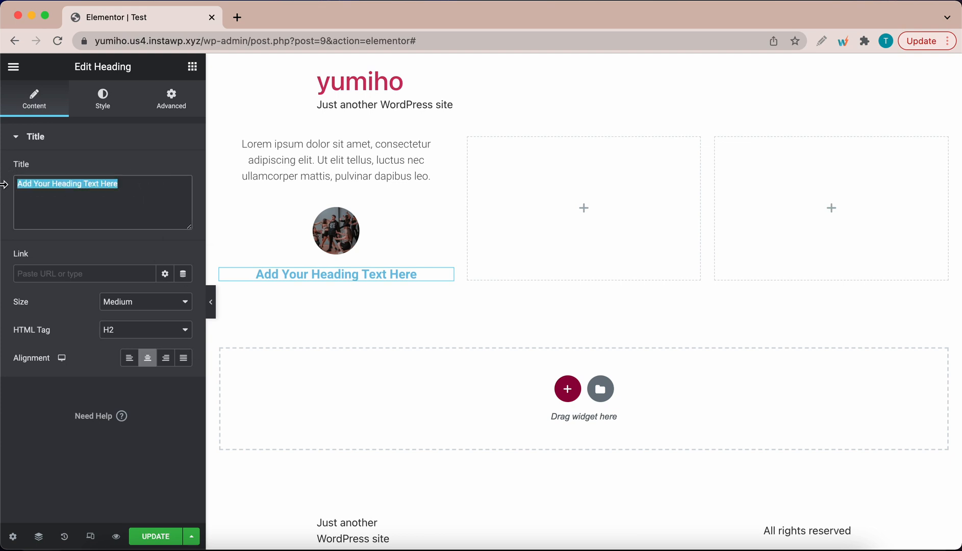
{"action": "type", "text": "John Doe"}
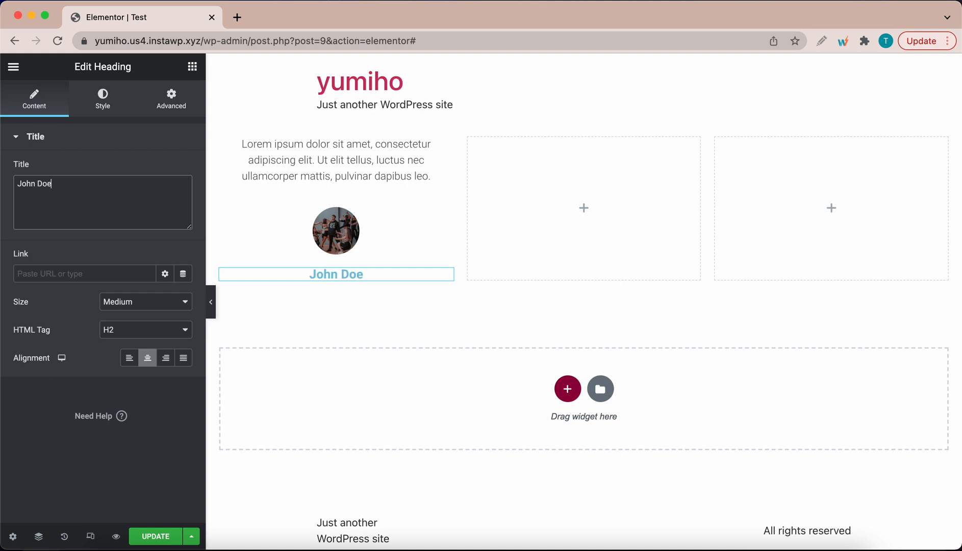
{"action": "mouse_move", "coordinate": [69, 224]}
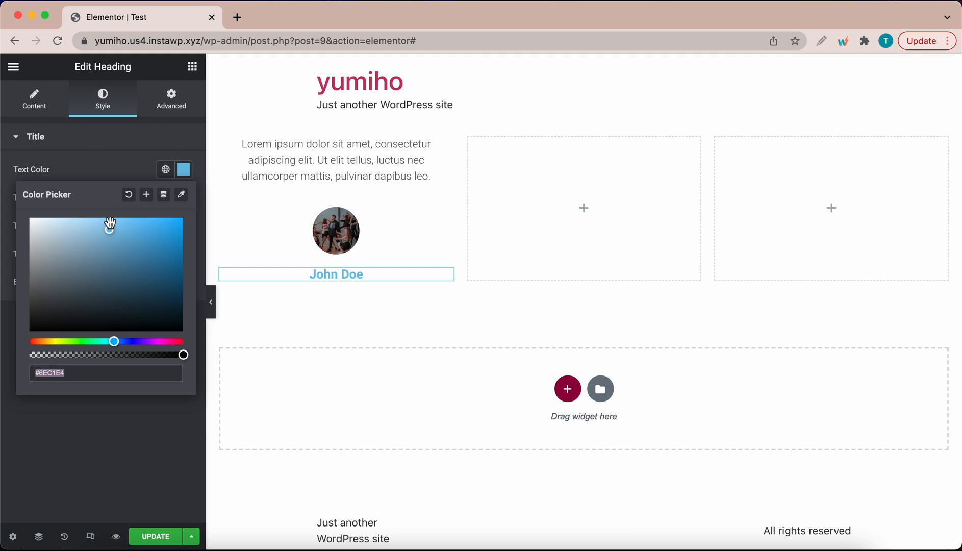
{"action": "left_click", "coordinate": [30, 310]}
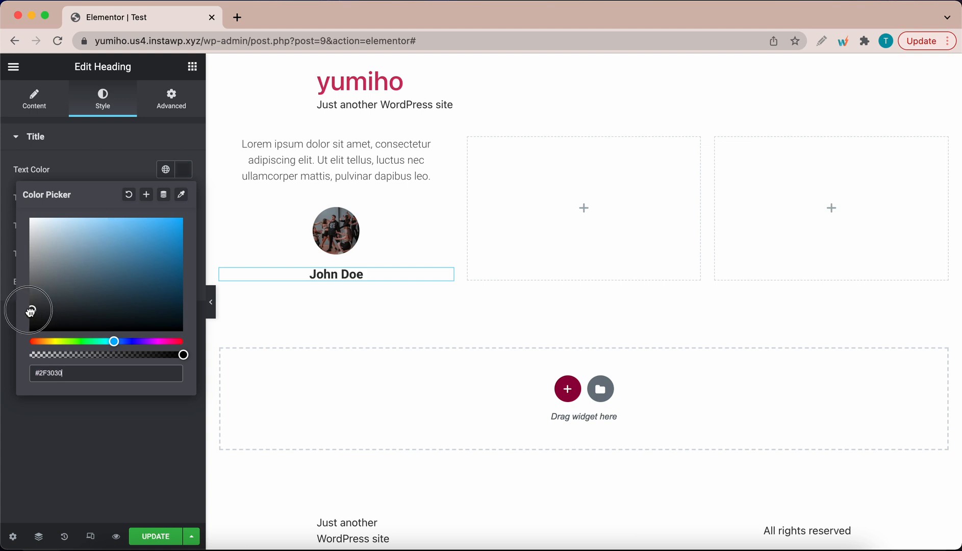
{"action": "left_click", "coordinate": [129, 195]}
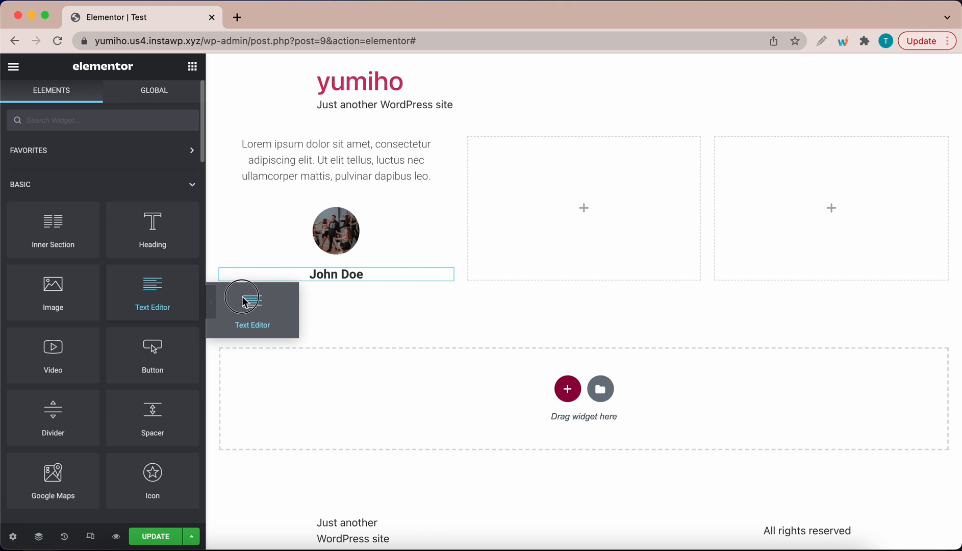
- Place a centred text block under the name reading 'Chief Engineer, XYZ corp'
{"action": "left_click_drag", "start_coordinate": [243, 297], "coordinate": [336, 319]}
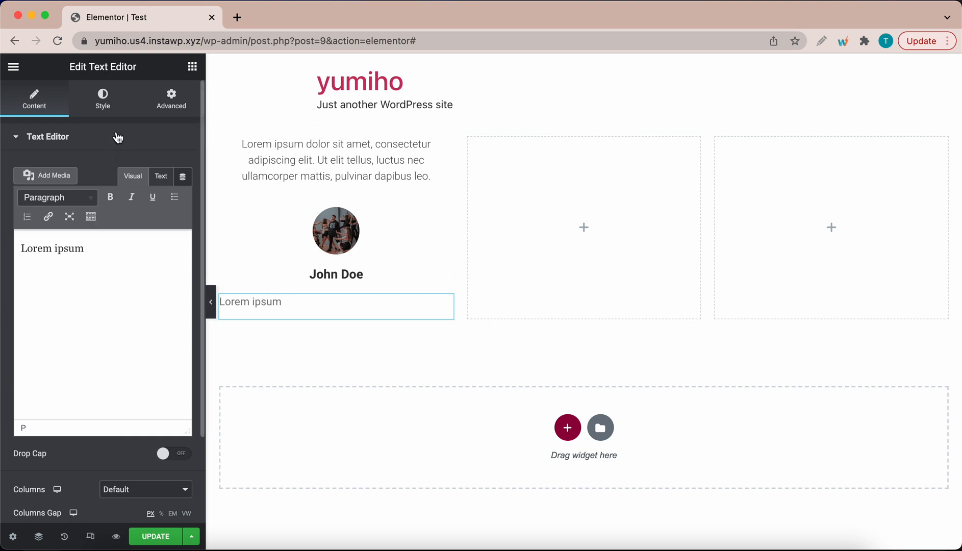
{"action": "left_click", "coordinate": [102, 99]}
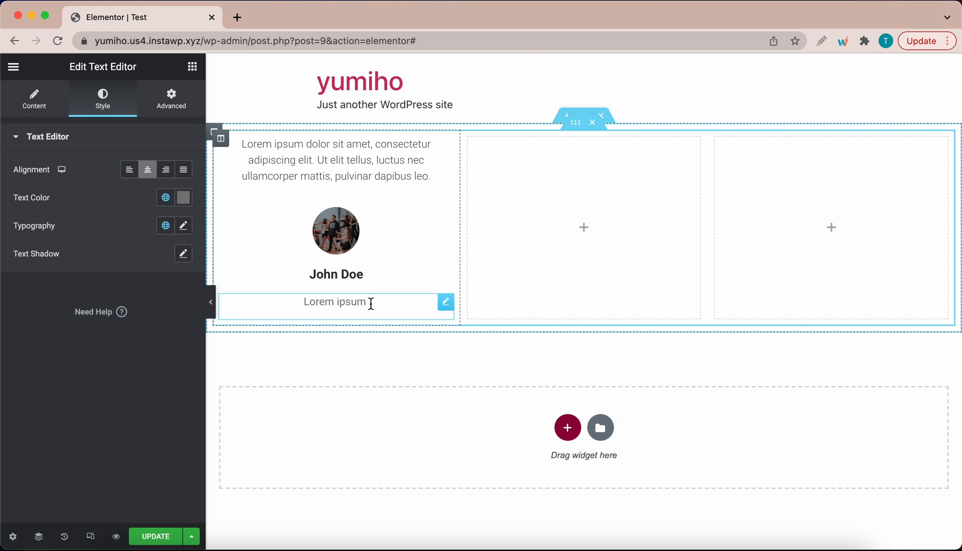
{"action": "left_click", "coordinate": [33, 99]}
{"action": "type", "text": "C"}
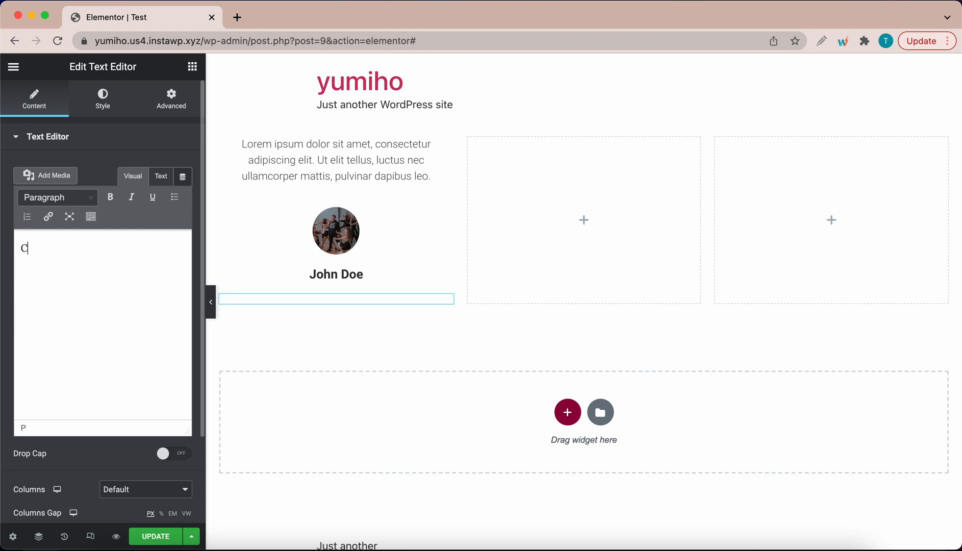
{"action": "type", "text": "hief Engineer,"}
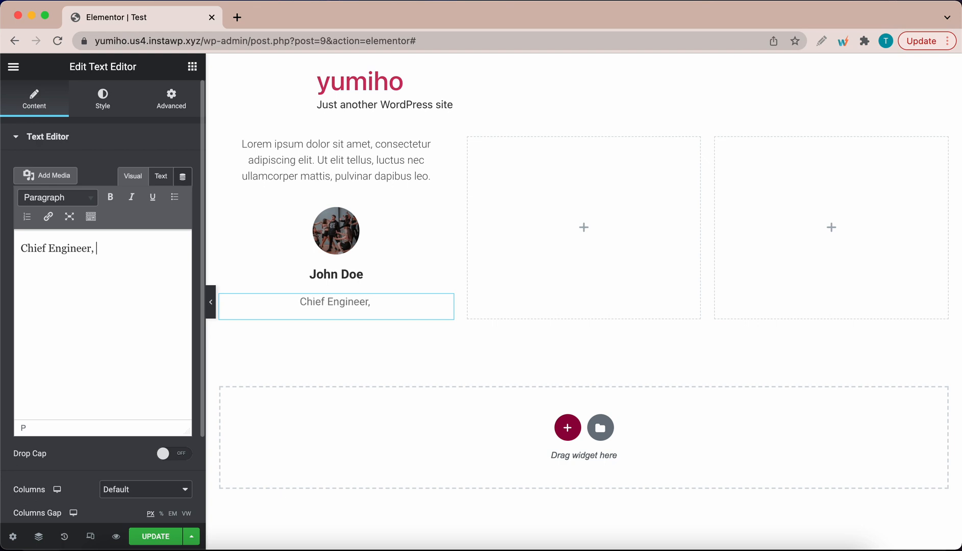
{"action": "type", "text": "XYZ"}
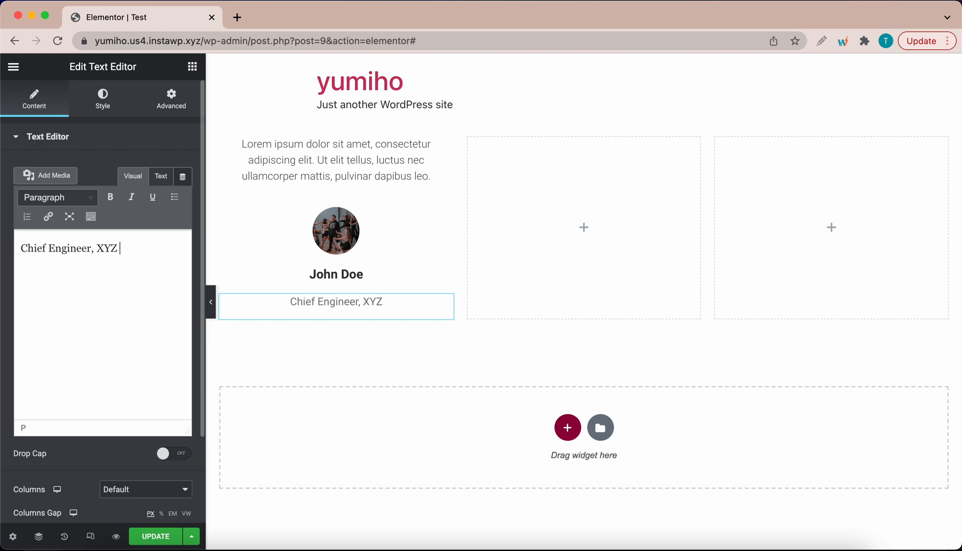
{"action": "type", "text": "corp"}
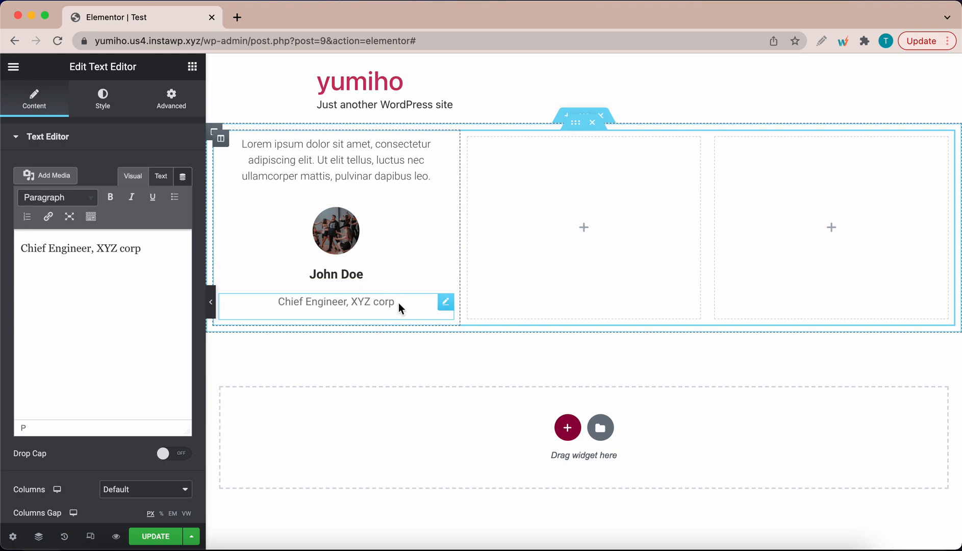
{"action": "mouse_move", "coordinate": [361, 260]}
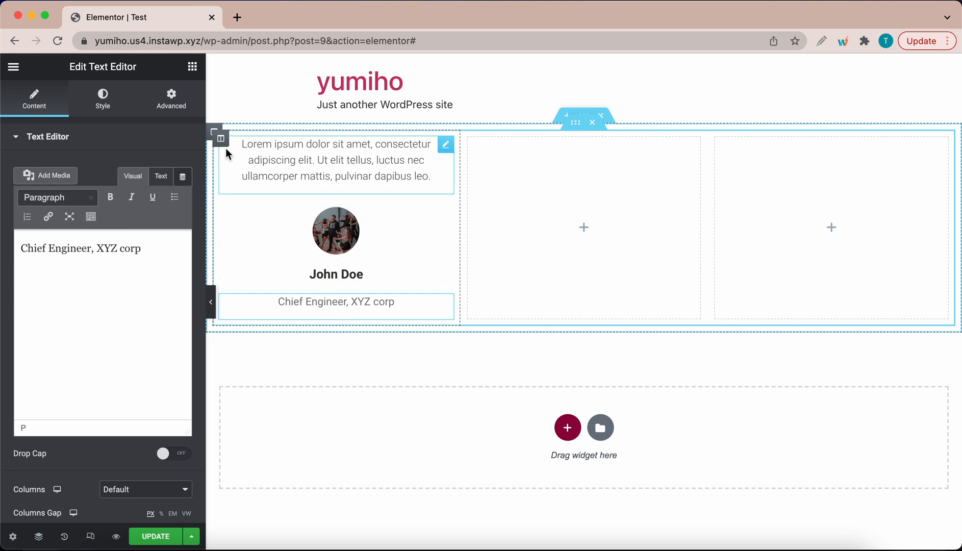
- Set the first column's padding to 24 px on all sides and tighten widget spacing
{"action": "left_click", "coordinate": [221, 138]}
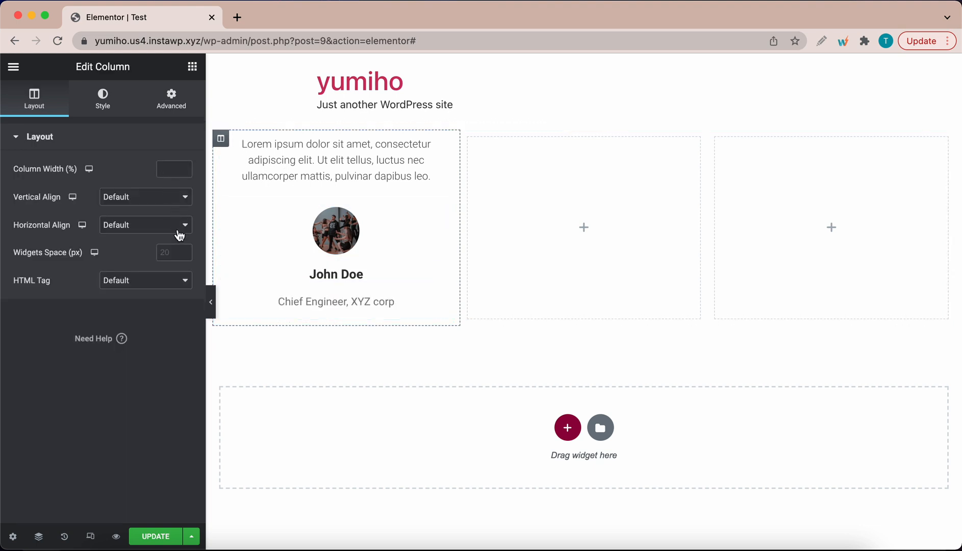
{"action": "left_click", "coordinate": [171, 252]}
{"action": "type", "text": "8"}
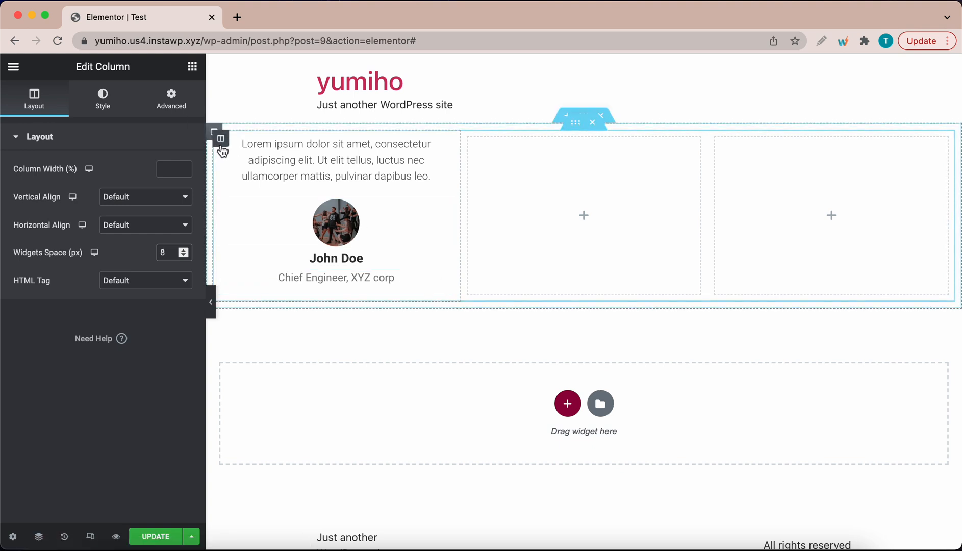
{"action": "left_click", "coordinate": [171, 99]}
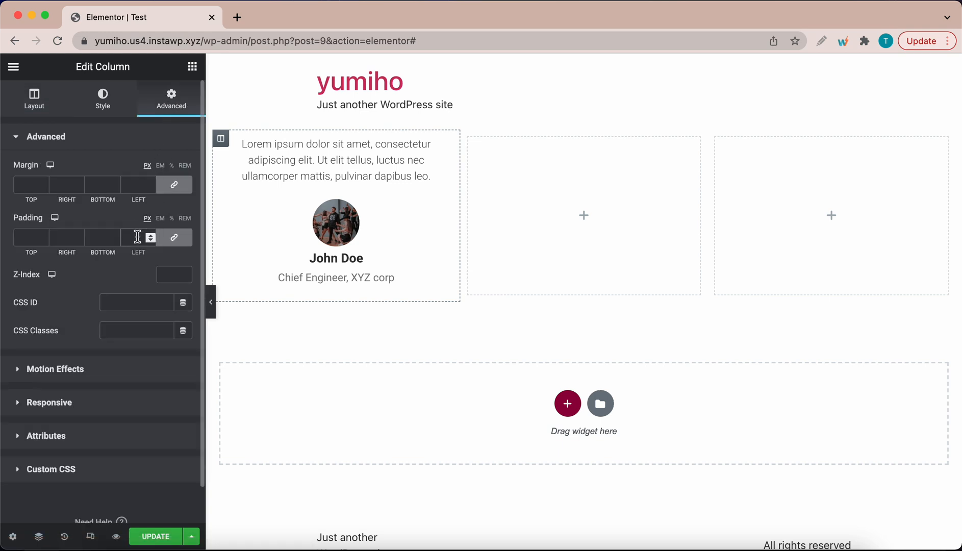
{"action": "type", "text": "24"}
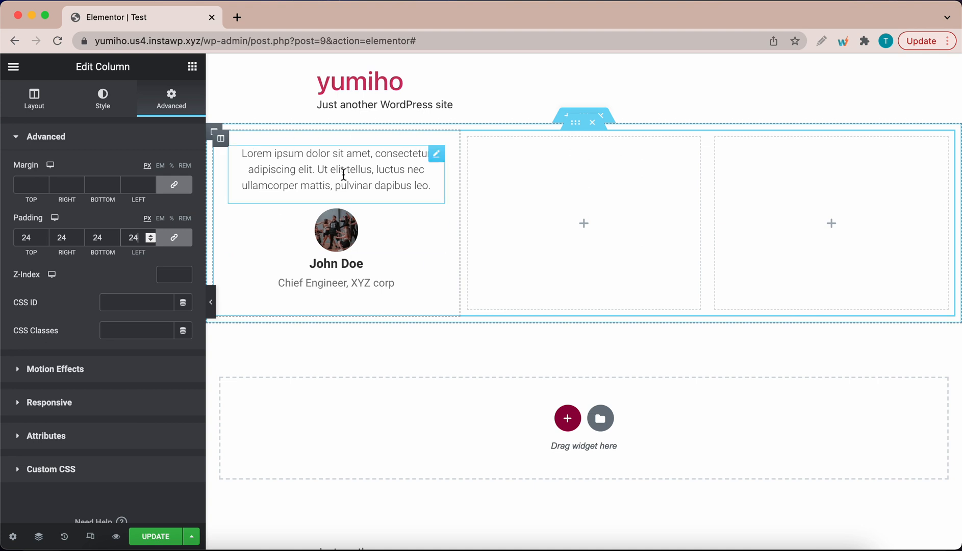
{"action": "mouse_move", "coordinate": [408, 207]}
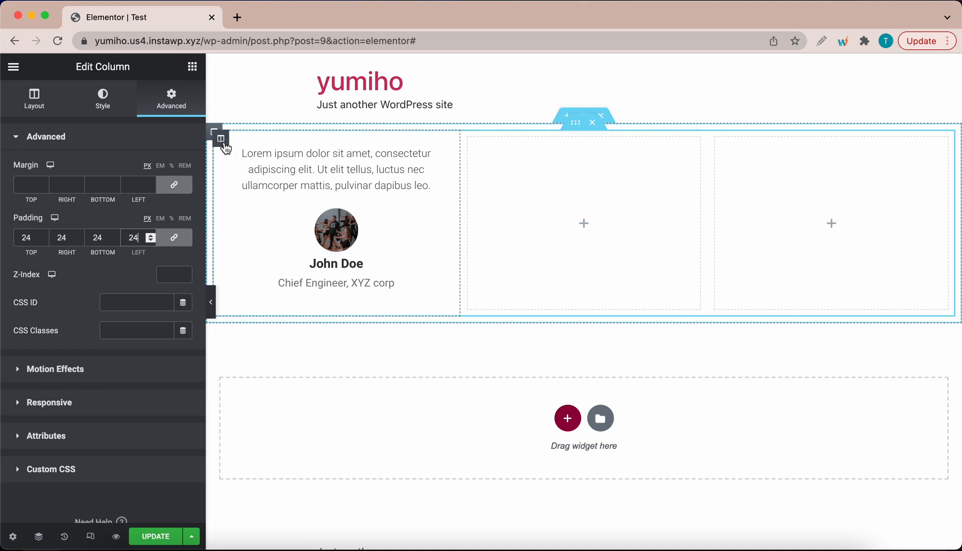
{"action": "left_click", "coordinate": [102, 99]}
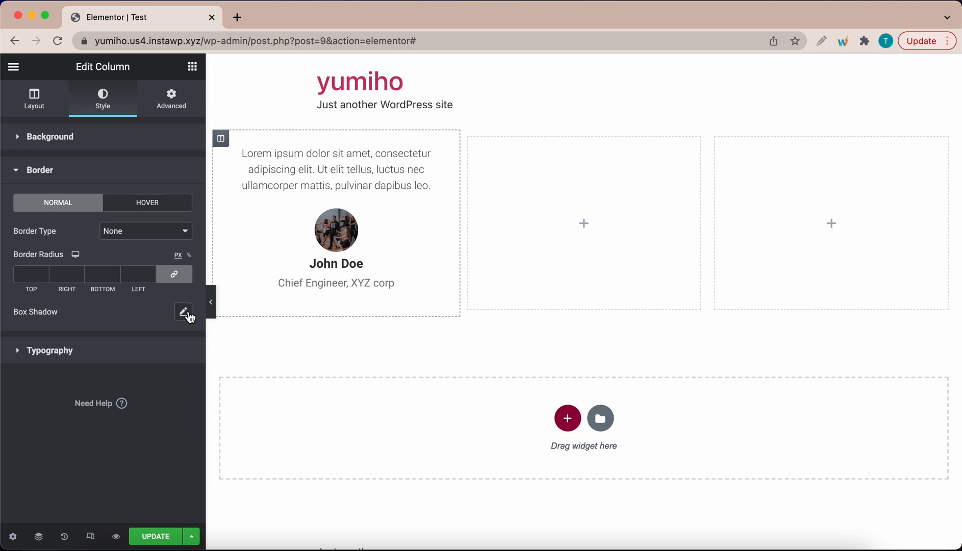
- Give the card a box shadow coloured rgba(0,0,0,0.16) with blur about 39
{"action": "left_click", "coordinate": [183, 312]}
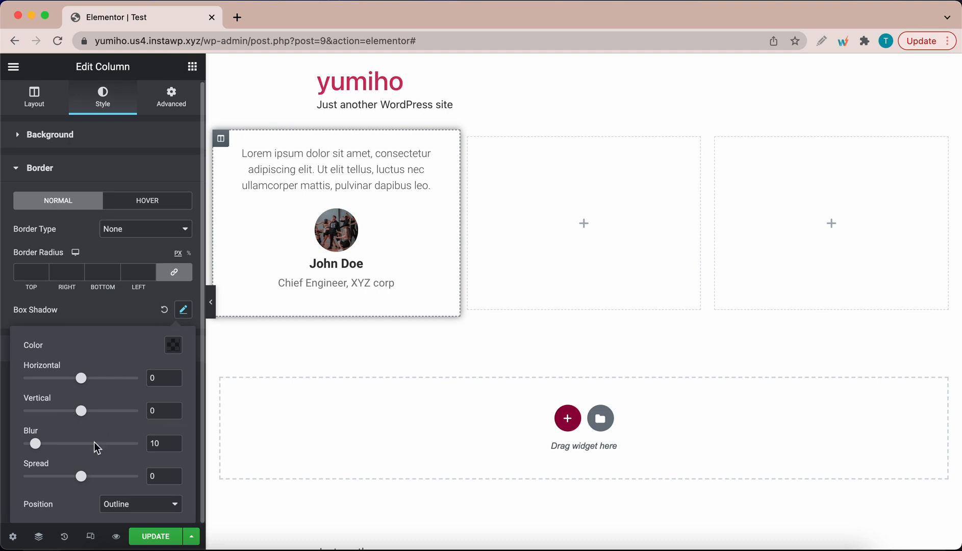
{"action": "left_click", "coordinate": [173, 345]}
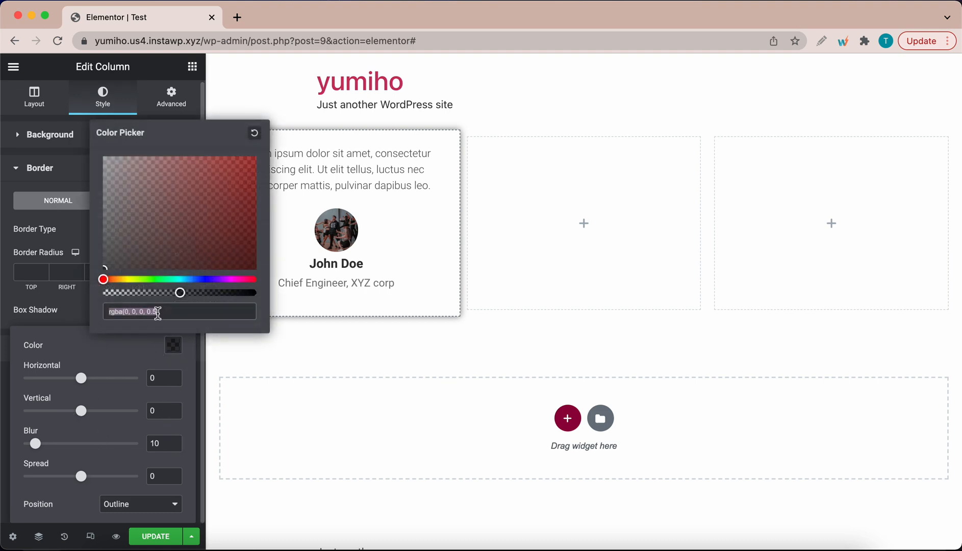
{"action": "left_click_drag", "start_coordinate": [181, 292], "coordinate": [126, 293]}
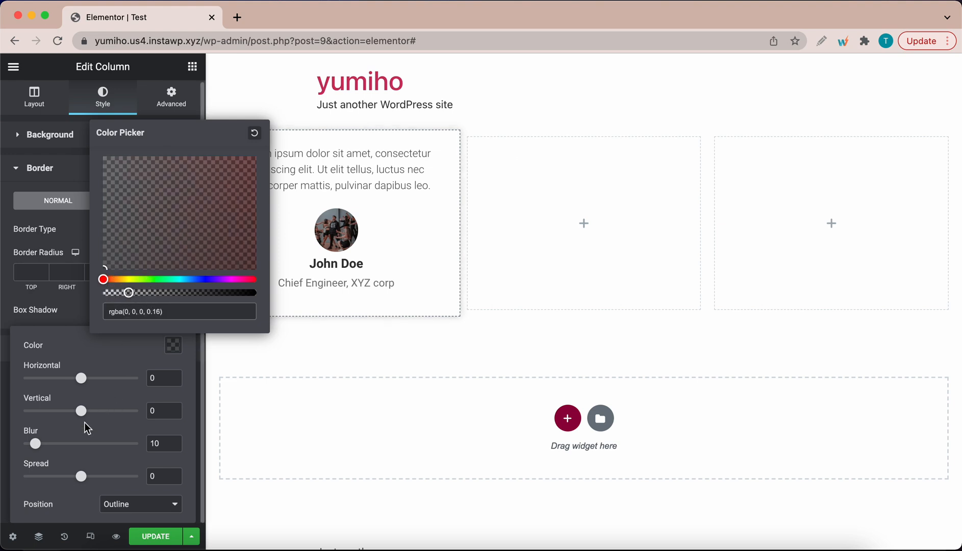
{"action": "left_click_drag", "start_coordinate": [36, 444], "coordinate": [54, 444]}
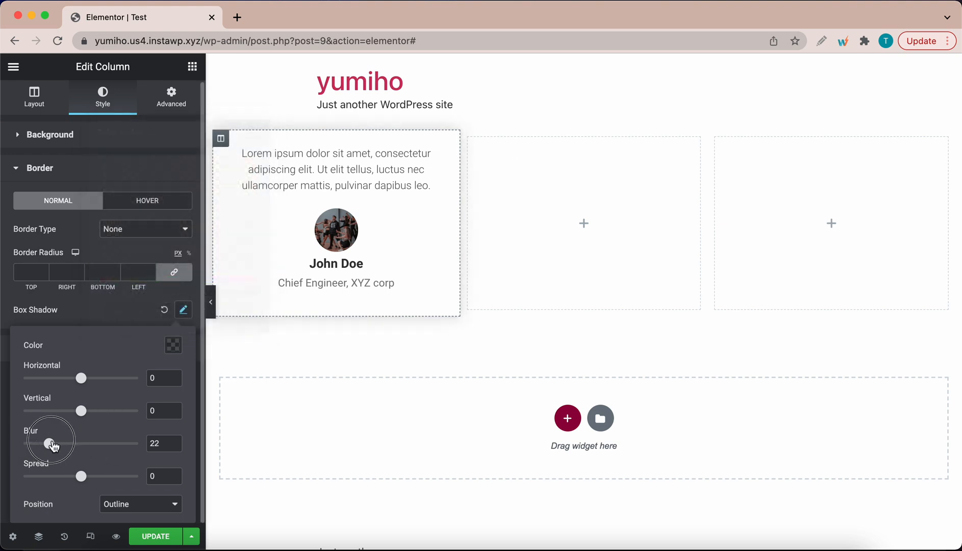
{"action": "left_click_drag", "start_coordinate": [54, 443], "coordinate": [69, 442]}
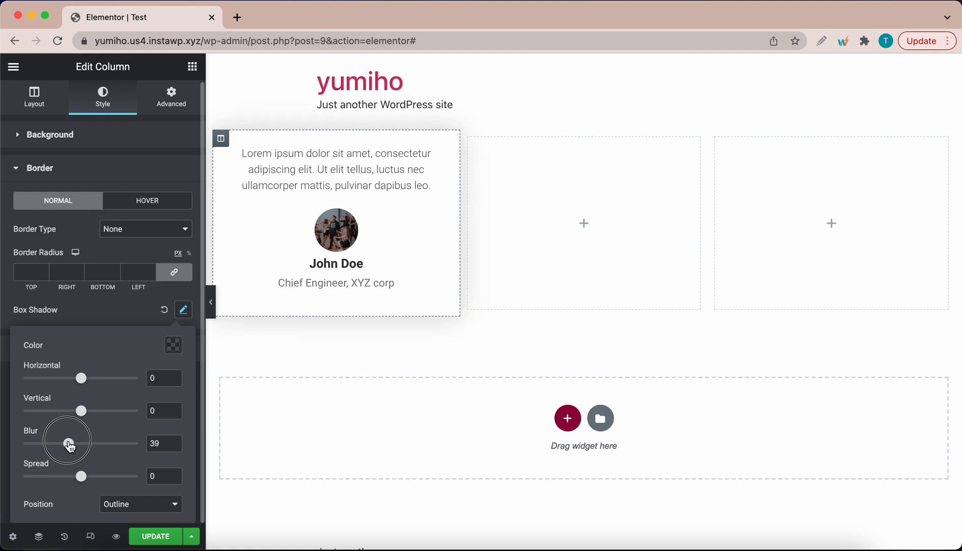
{"action": "left_click_drag", "start_coordinate": [81, 443], "coordinate": [70, 443]}
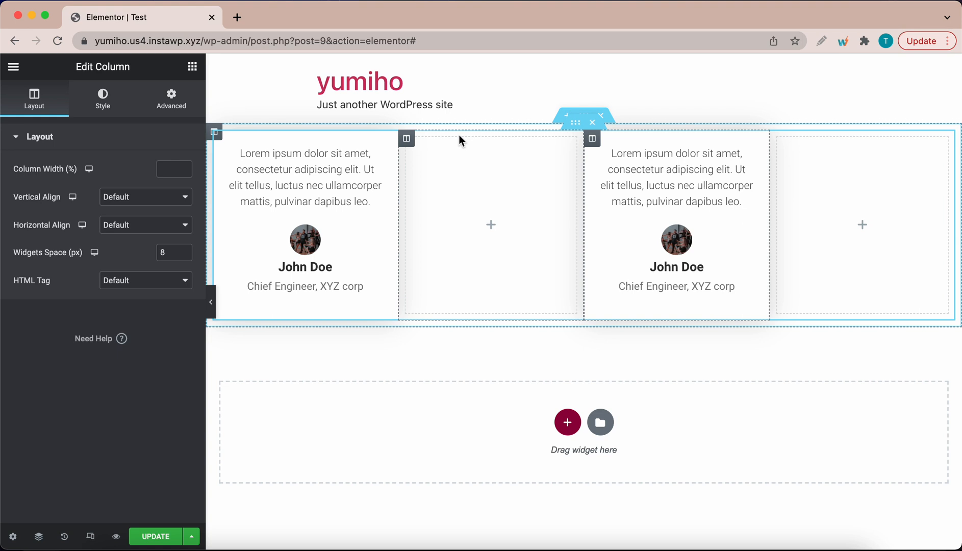
- Bring up an empty column's actions and select the right-hand empty column
{"action": "right_click", "coordinate": [462, 140]}
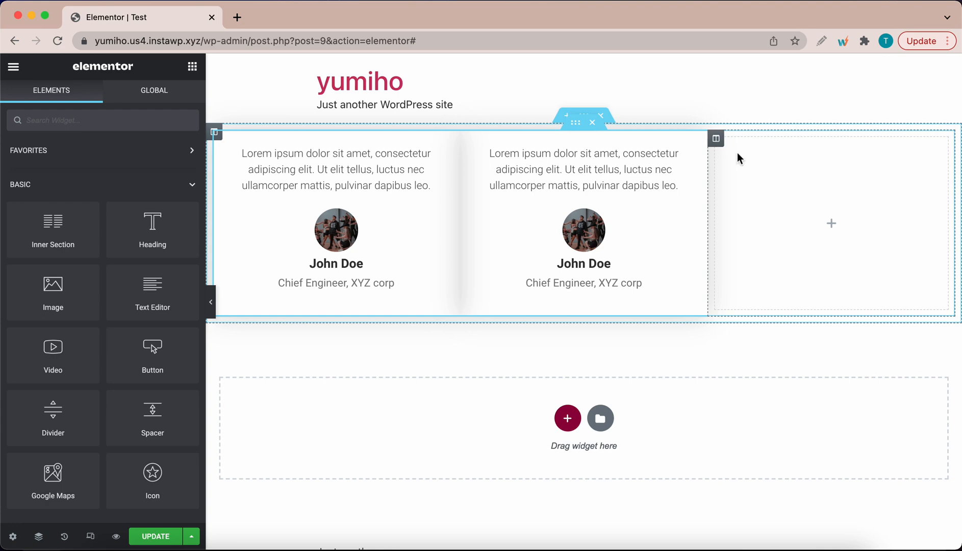
{"action": "left_click", "coordinate": [716, 138]}
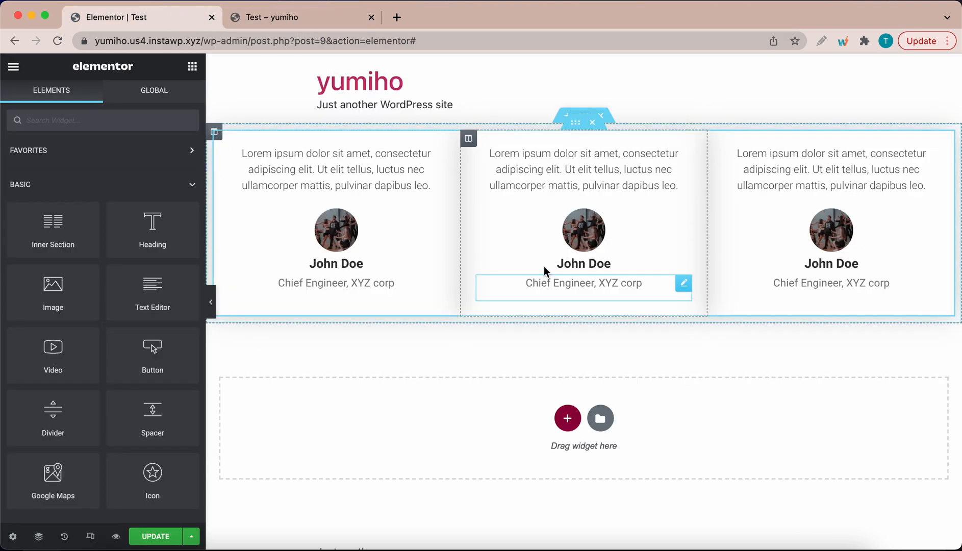
- Give the middle column a classic solid background coloured #1d5dd3
{"action": "left_click", "coordinate": [468, 138]}
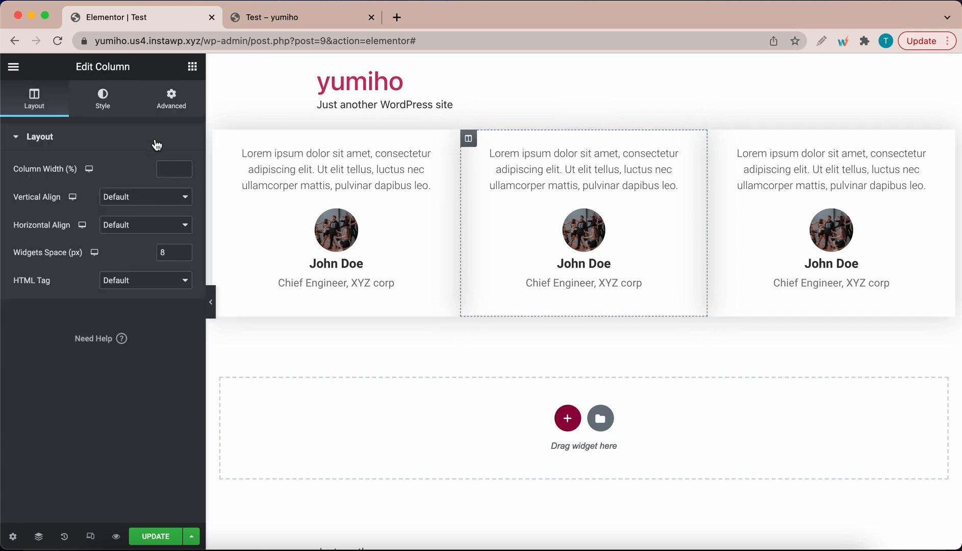
{"action": "left_click", "coordinate": [102, 98]}
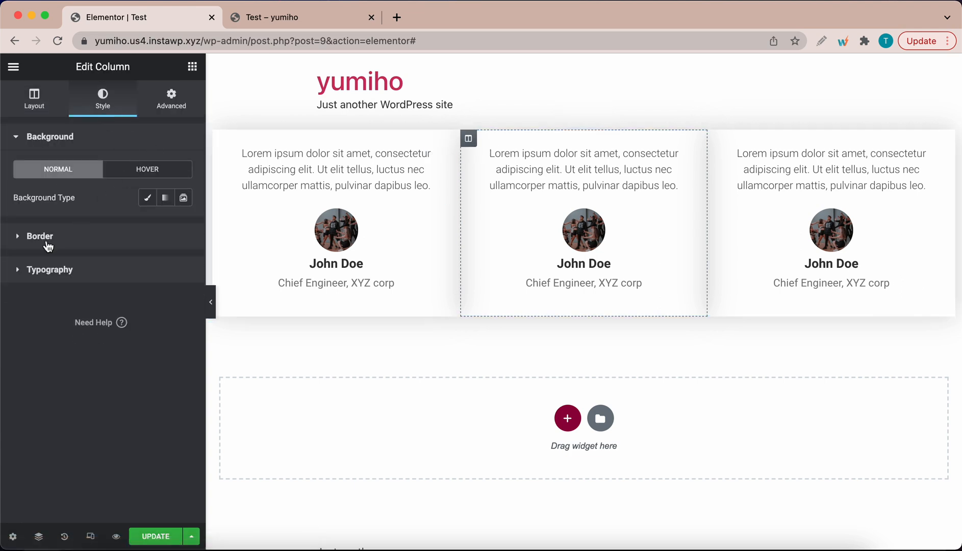
{"action": "left_click", "coordinate": [148, 197]}
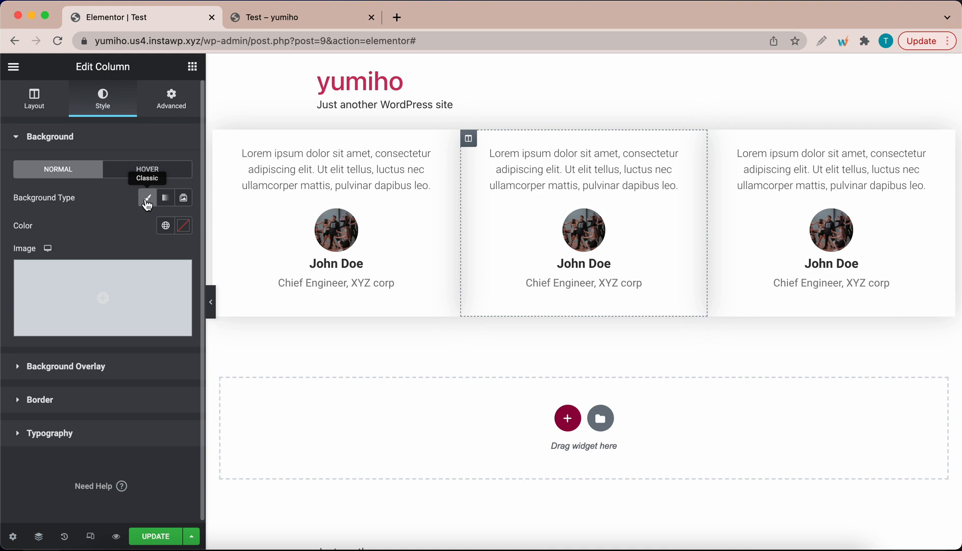
{"action": "mouse_move", "coordinate": [190, 233]}
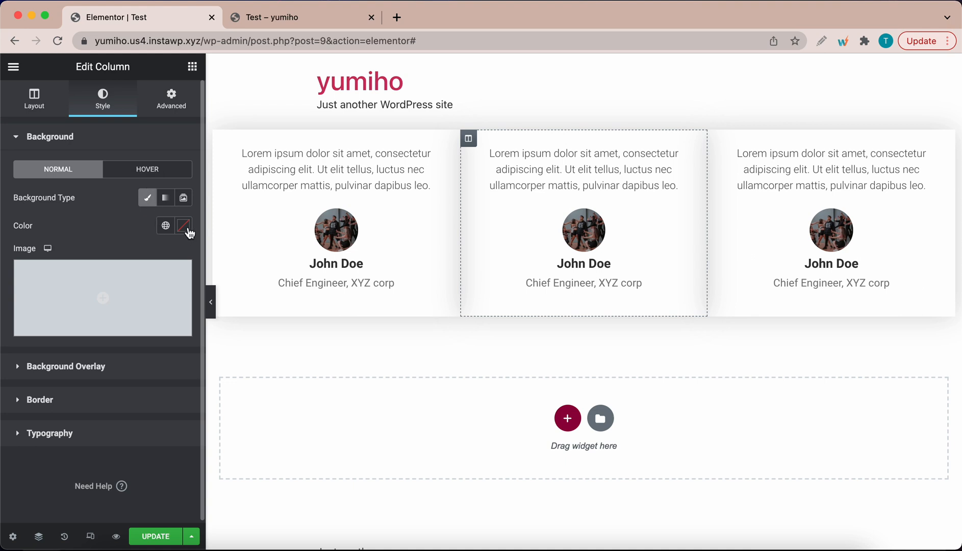
{"action": "left_click", "coordinate": [184, 226]}
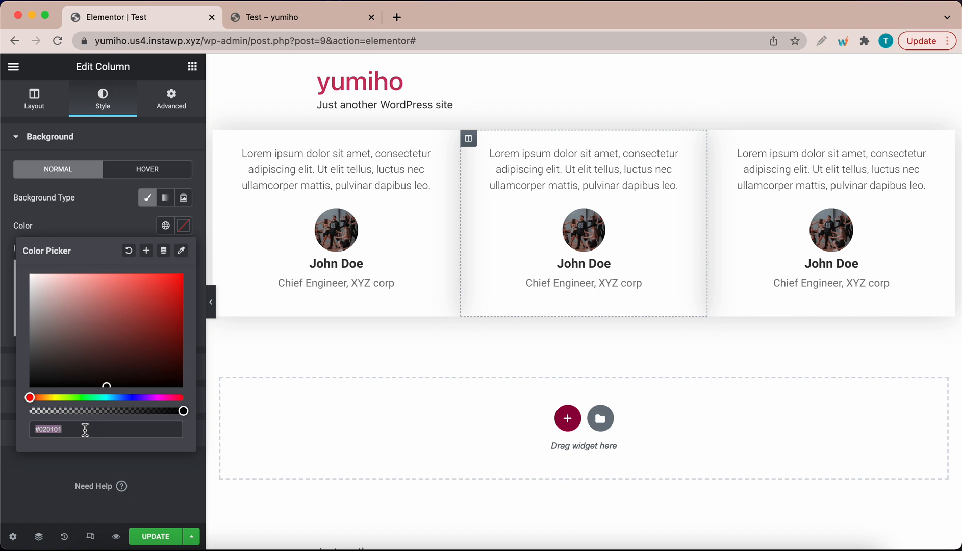
{"action": "type", "text": "1d5dd3"}
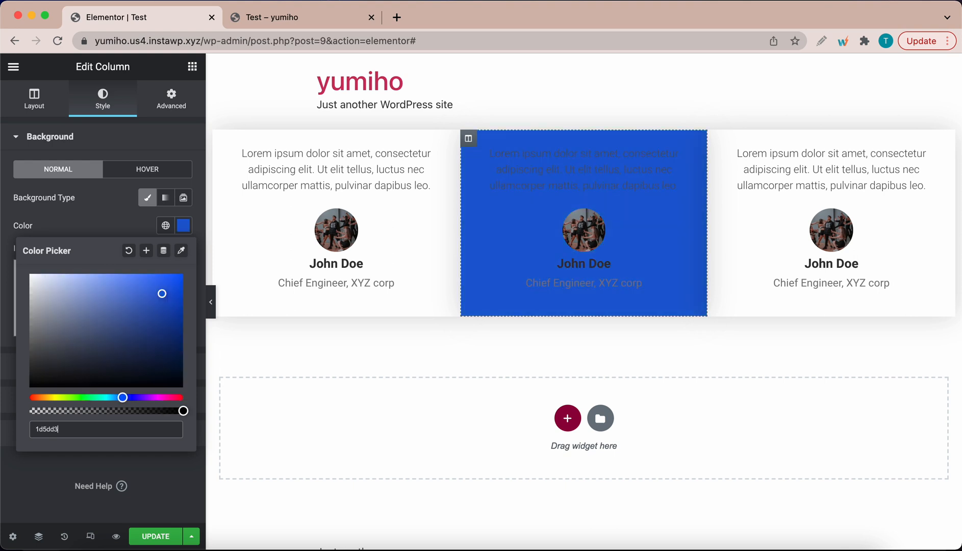
{"action": "mouse_move", "coordinate": [124, 239]}
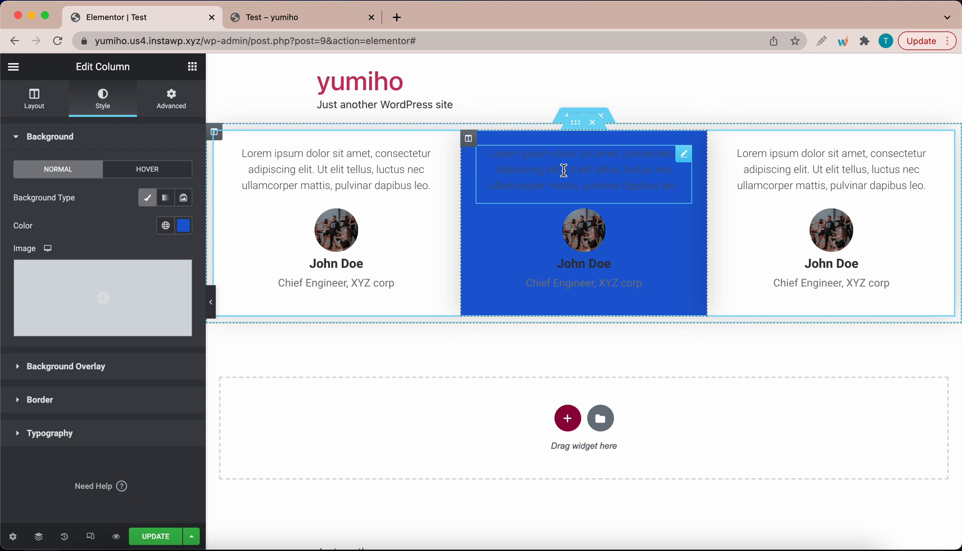
{"action": "left_click", "coordinate": [584, 173]}
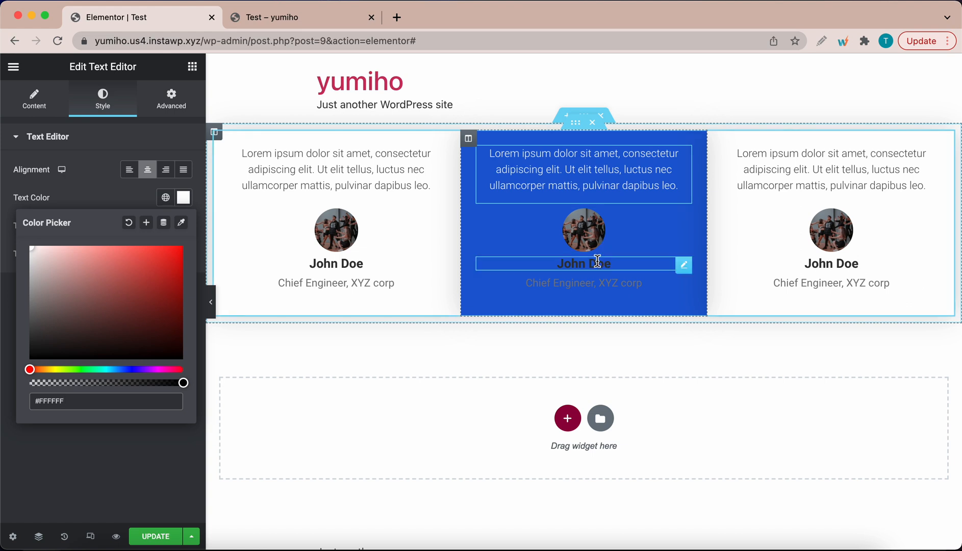
- Make the middle card's name and job title white, then preview the page
{"action": "left_click", "coordinate": [583, 263]}
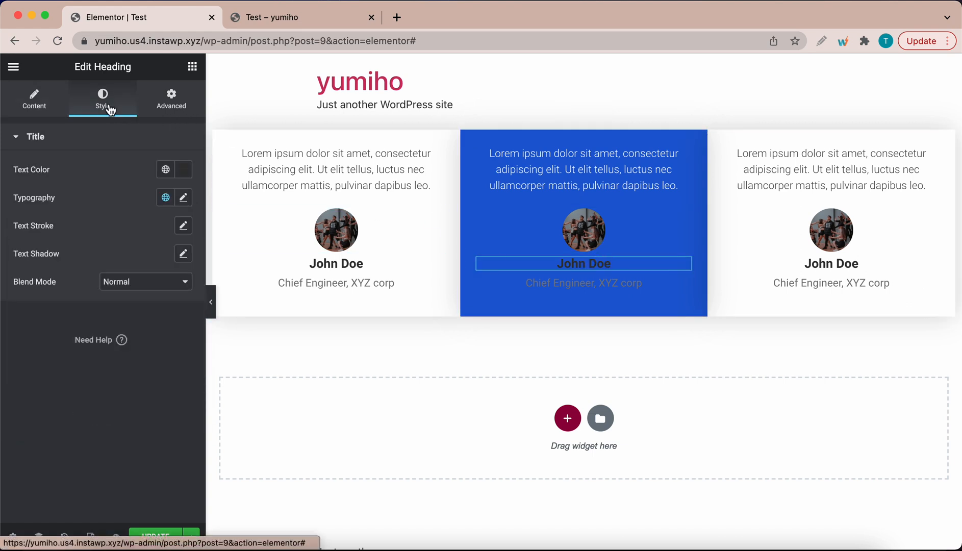
{"action": "left_click", "coordinate": [183, 170]}
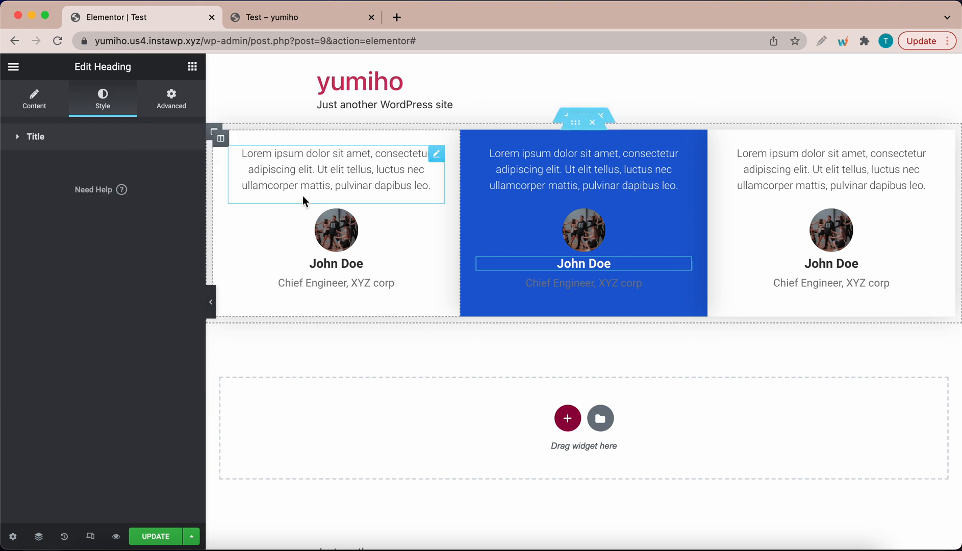
{"action": "left_click", "coordinate": [583, 282]}
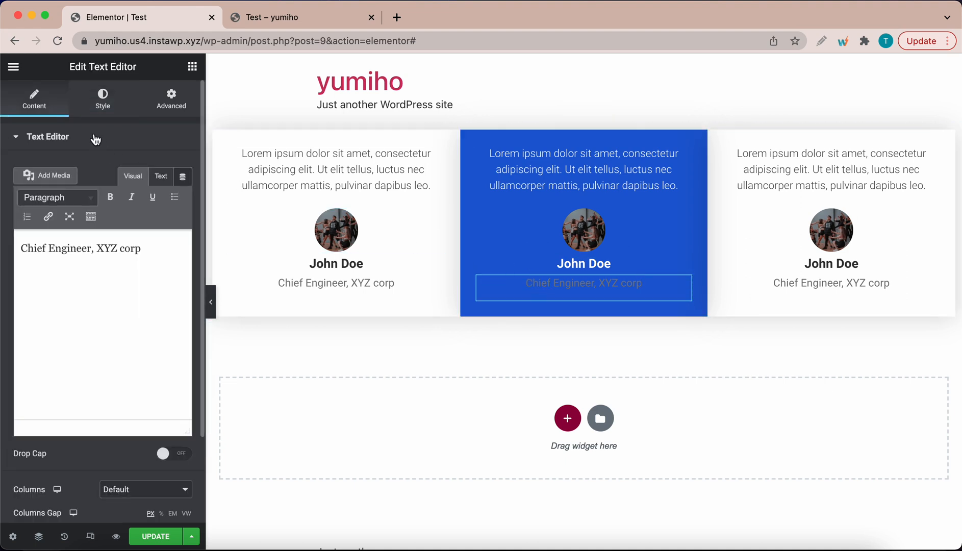
{"action": "left_click", "coordinate": [102, 98]}
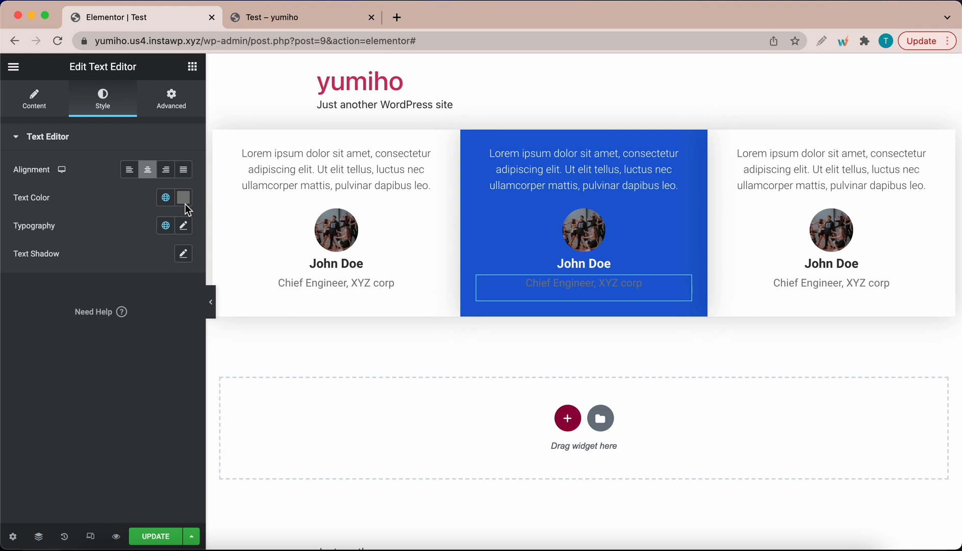
{"action": "left_click", "coordinate": [183, 197]}
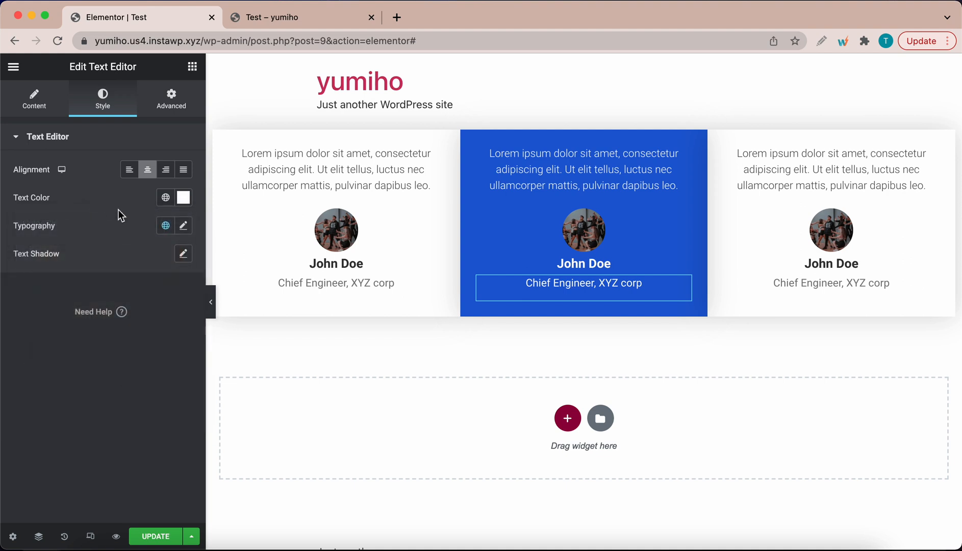
{"action": "mouse_move", "coordinate": [591, 334]}
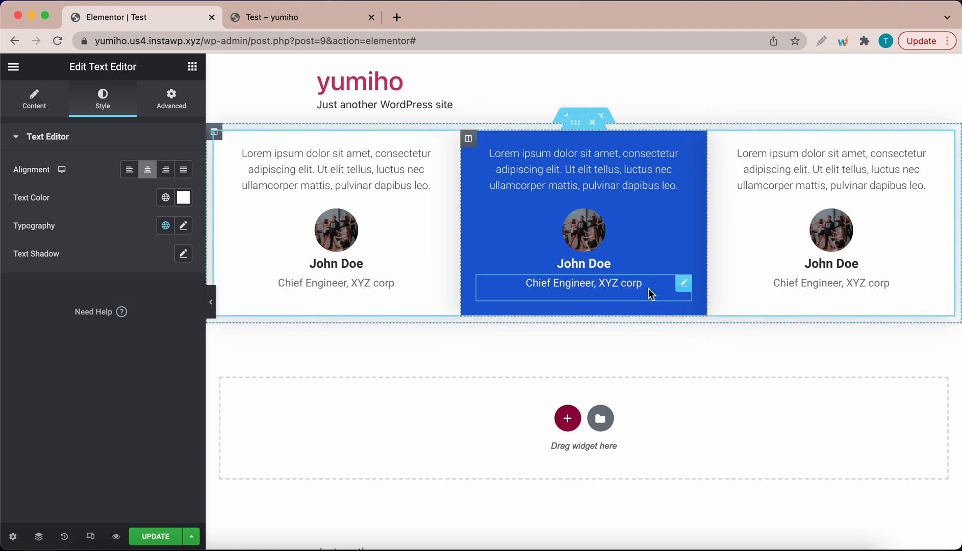
{"action": "mouse_move", "coordinate": [115, 536]}
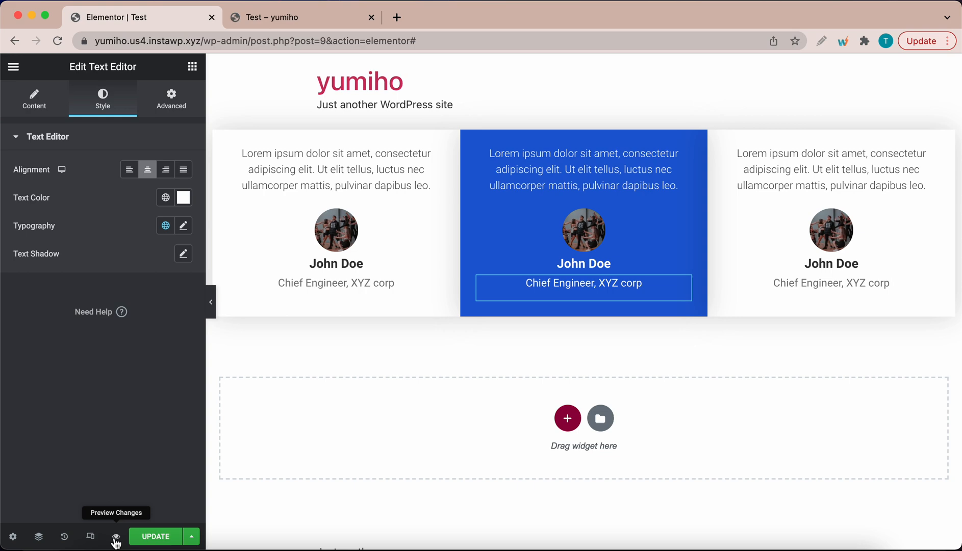
{"action": "left_click", "coordinate": [115, 536]}
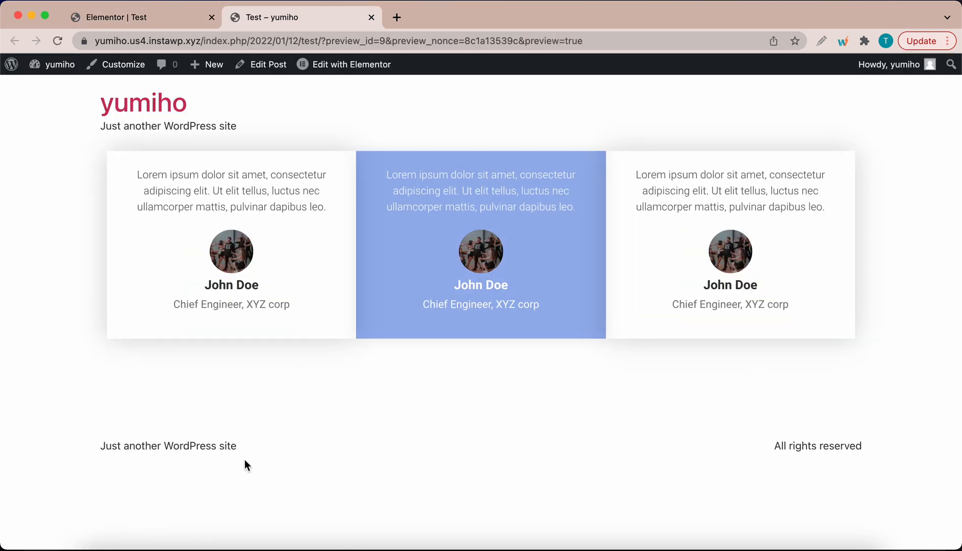